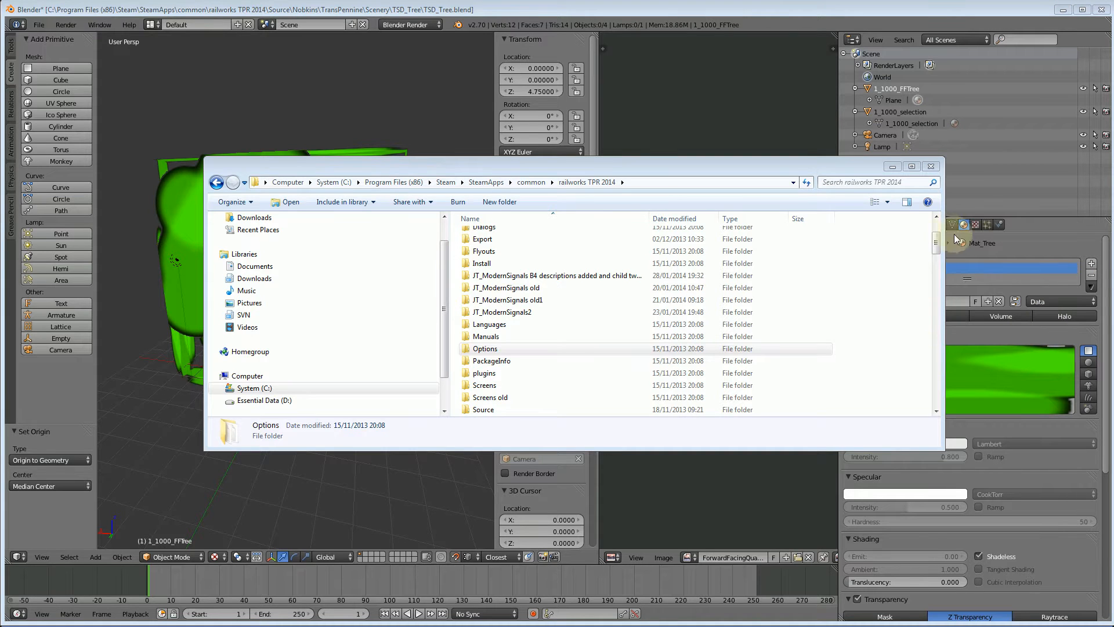
Launch BlueprintEditor2.exe from the railworks TPR 2014 folder
scroll("down", 3)
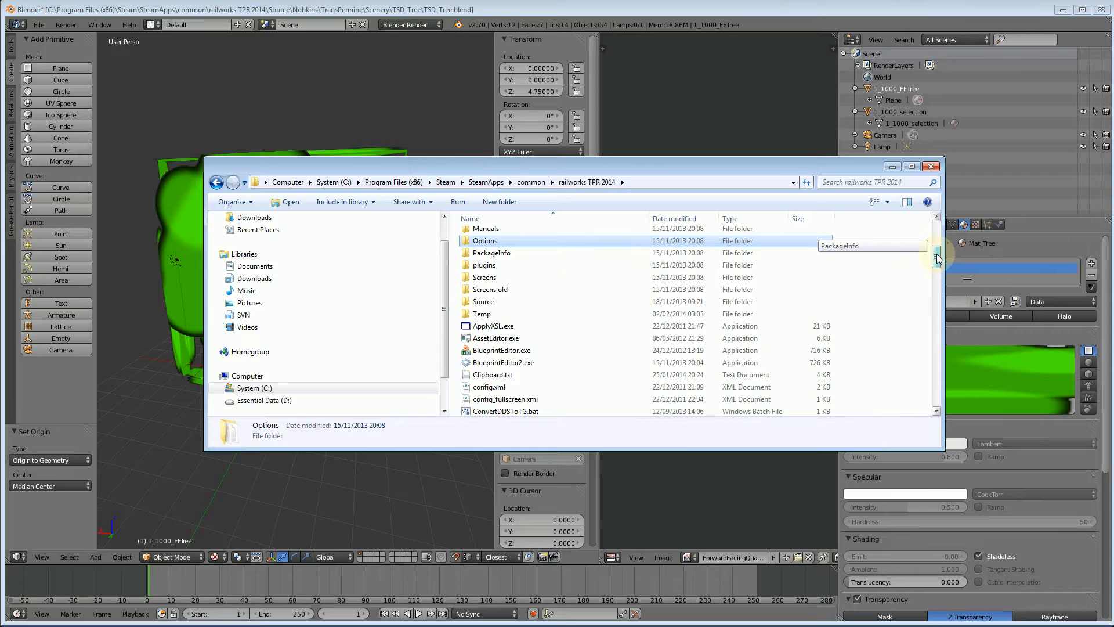
scroll("down", 3)
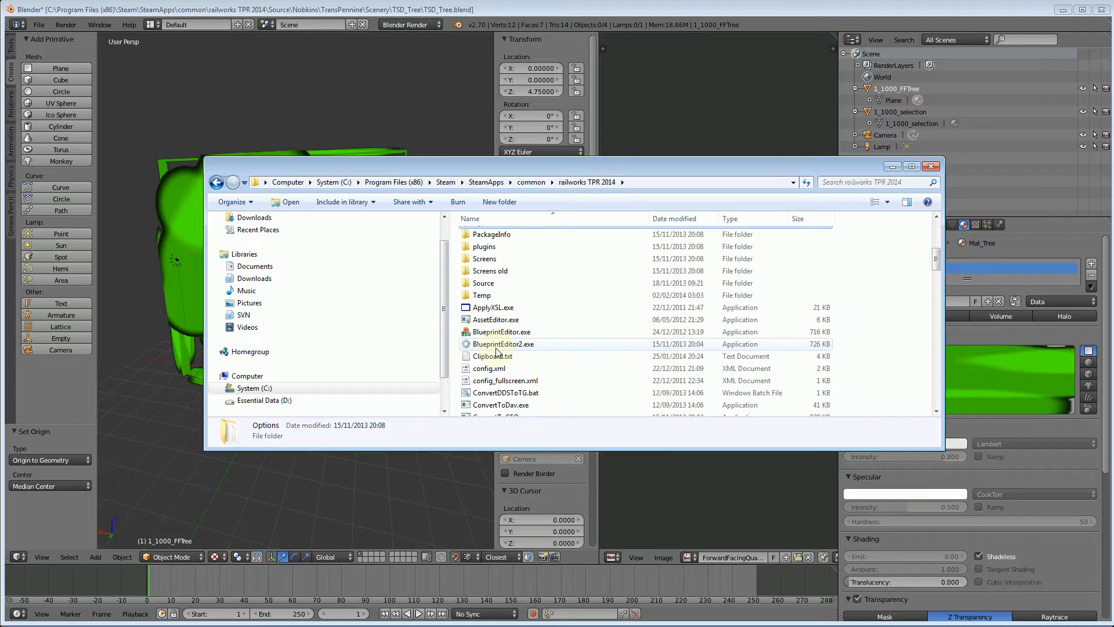
mouse_move(503, 344)
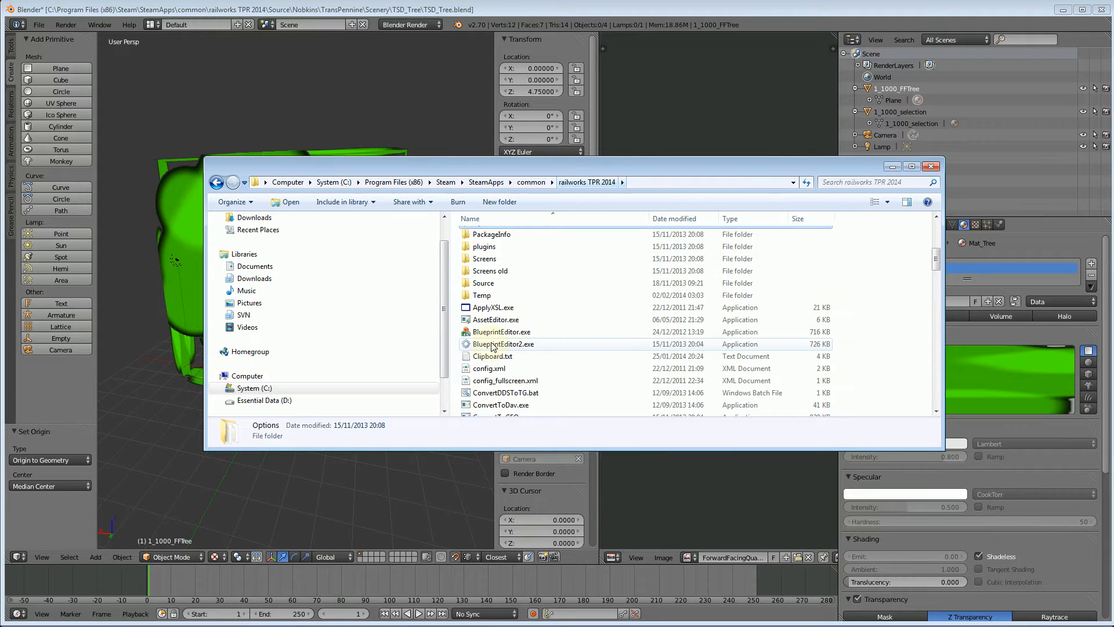
left_click(502, 344)
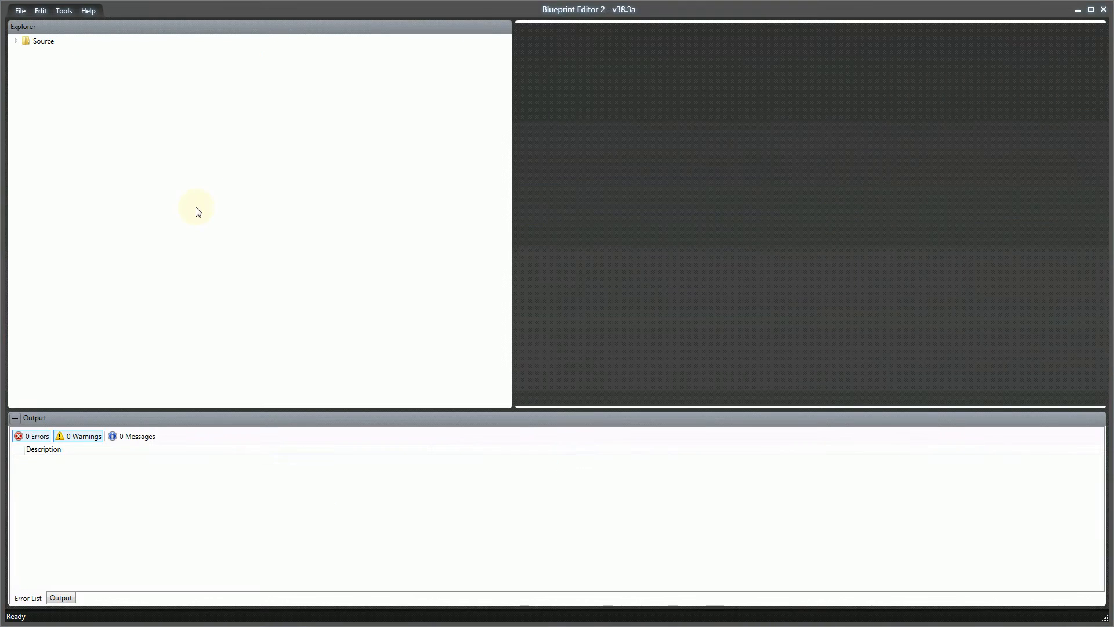
Expand Source > Nobkins > TransPennine > Scenery and show the TSD_Tree folder's files
left_click(15, 40)
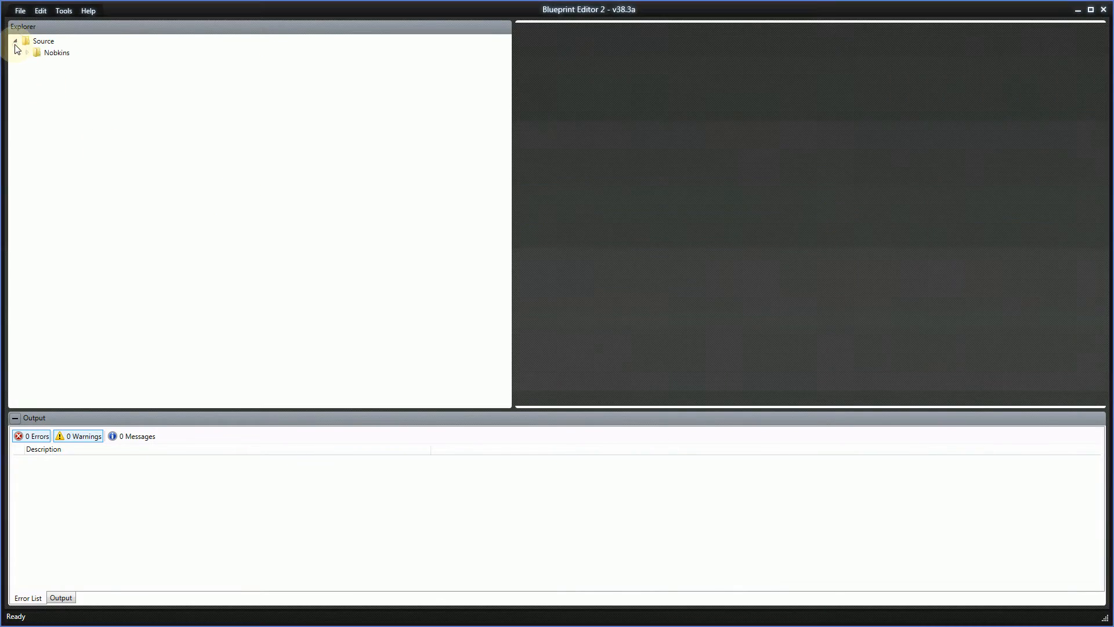
left_click(27, 53)
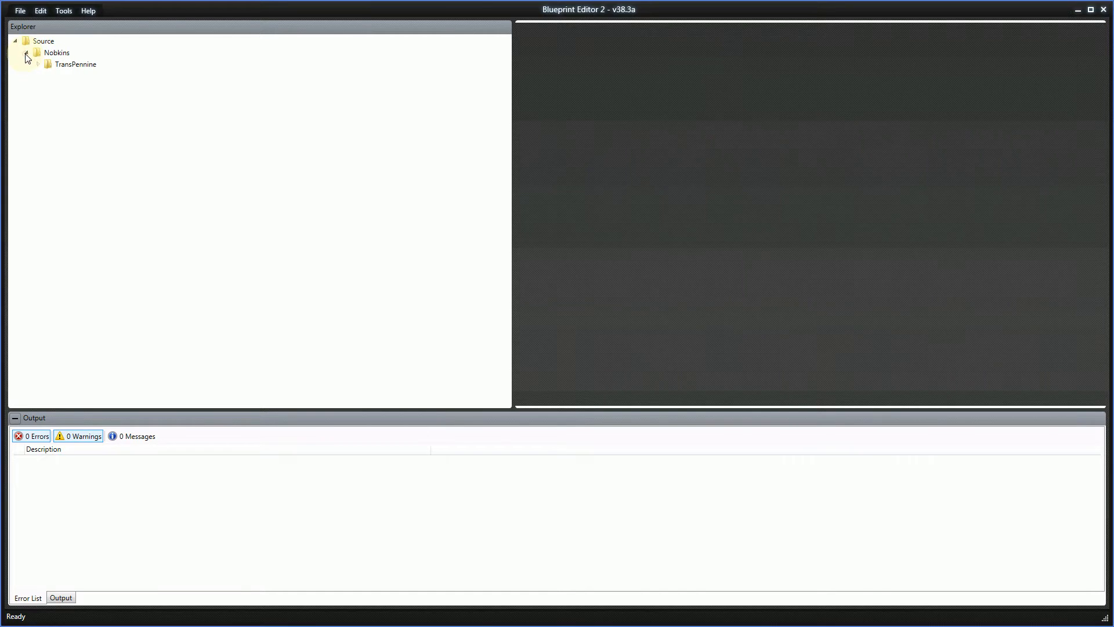
left_click(37, 64)
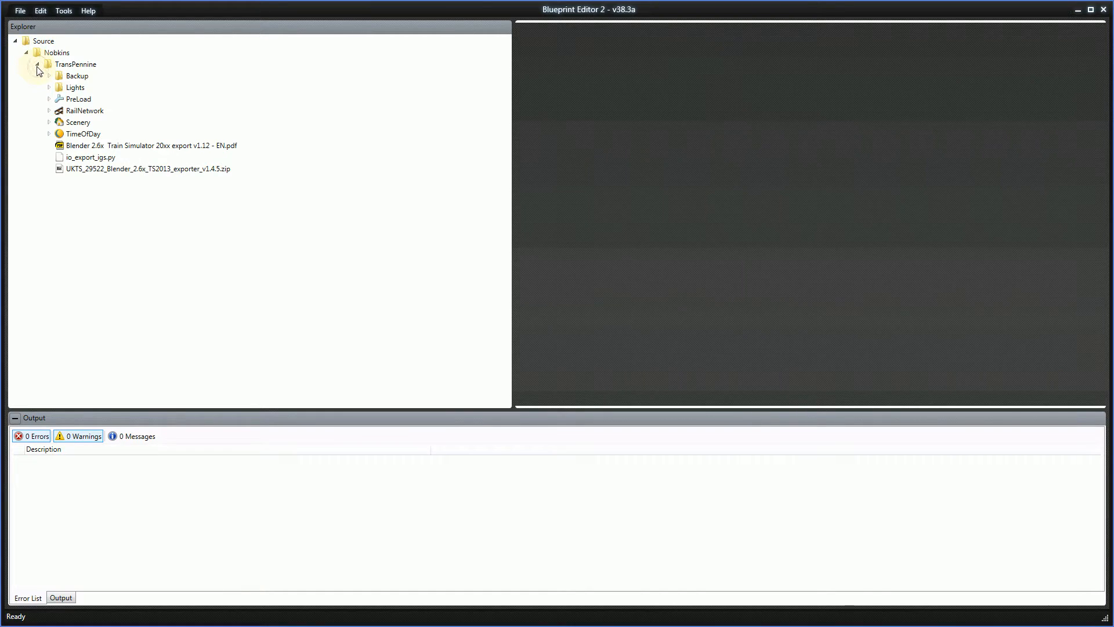
left_click(49, 122)
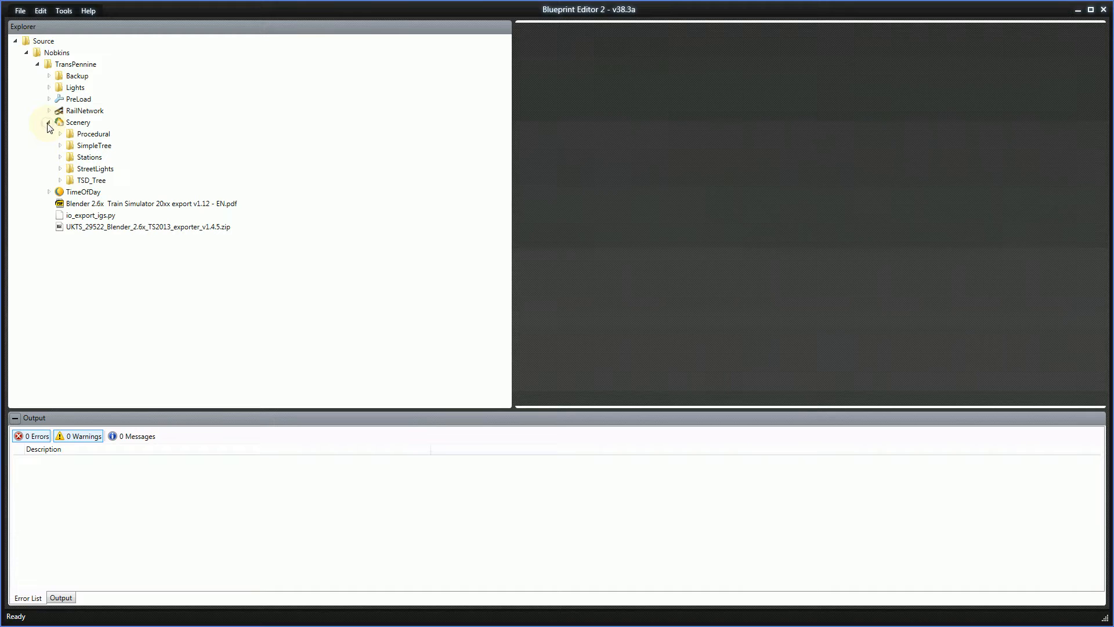
left_click(61, 180)
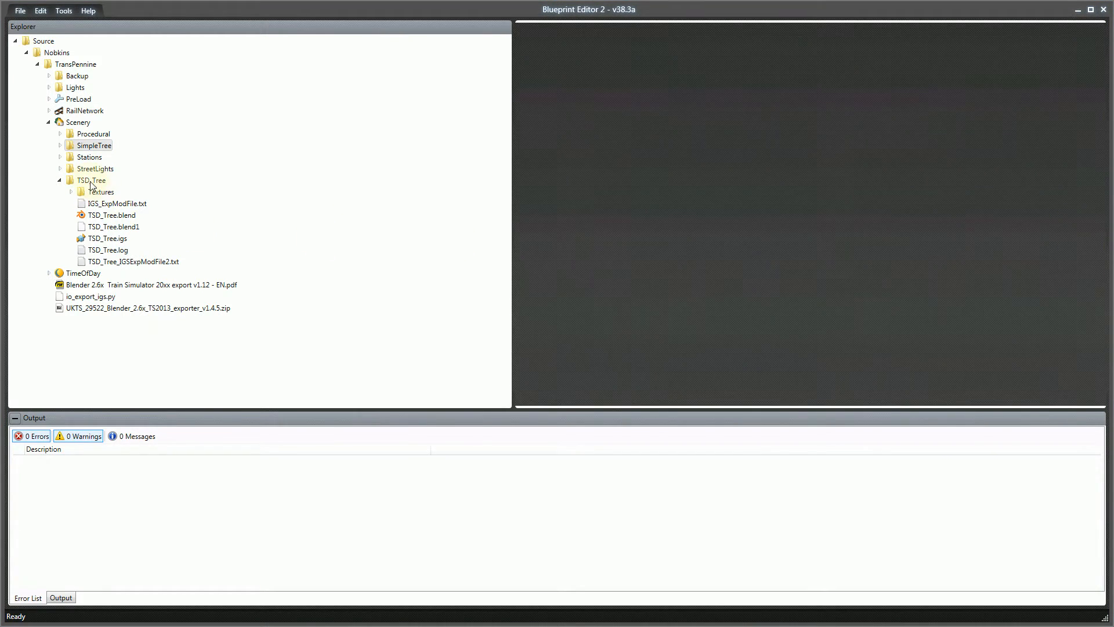
Add a new item to the TSD_Tree folder, choosing the Scenery blueprint type
right_click(91, 180)
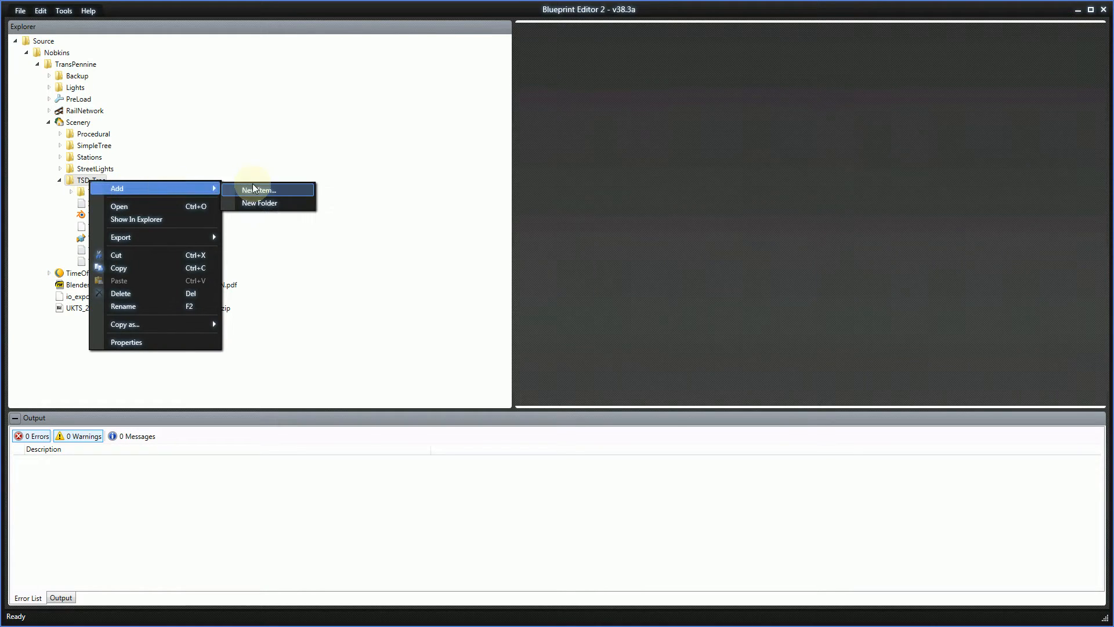
left_click(259, 190)
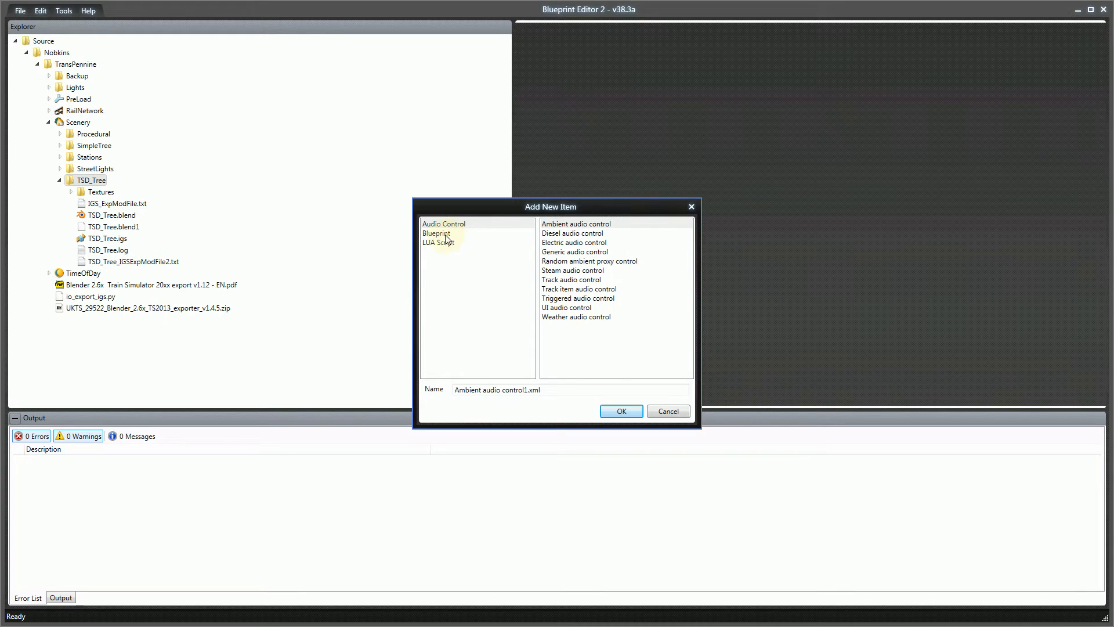
left_click(436, 234)
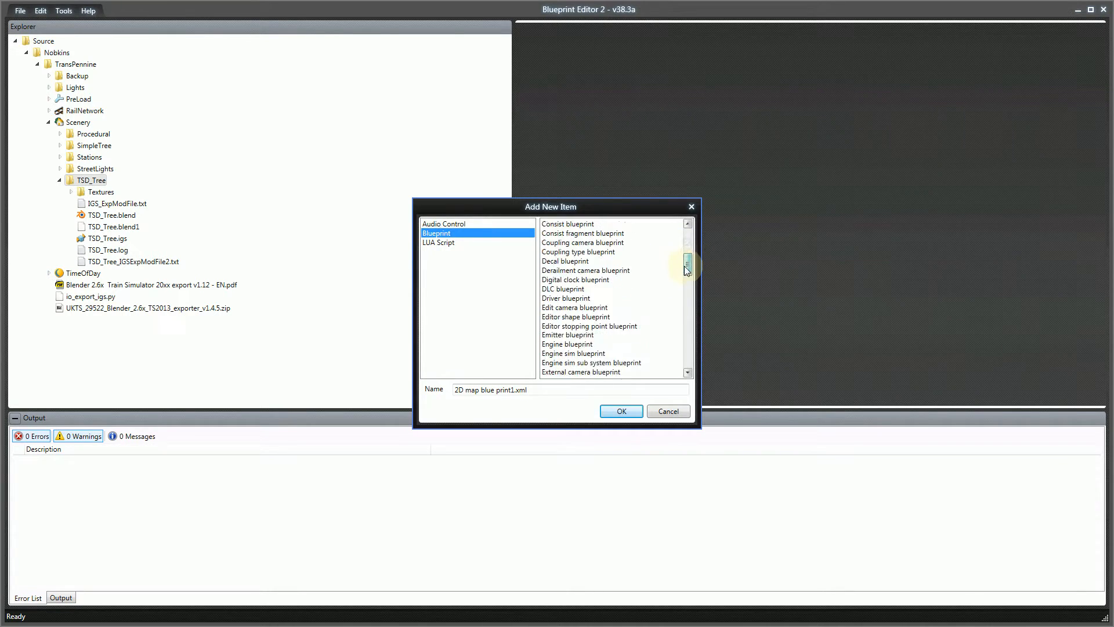
scroll("down", 3)
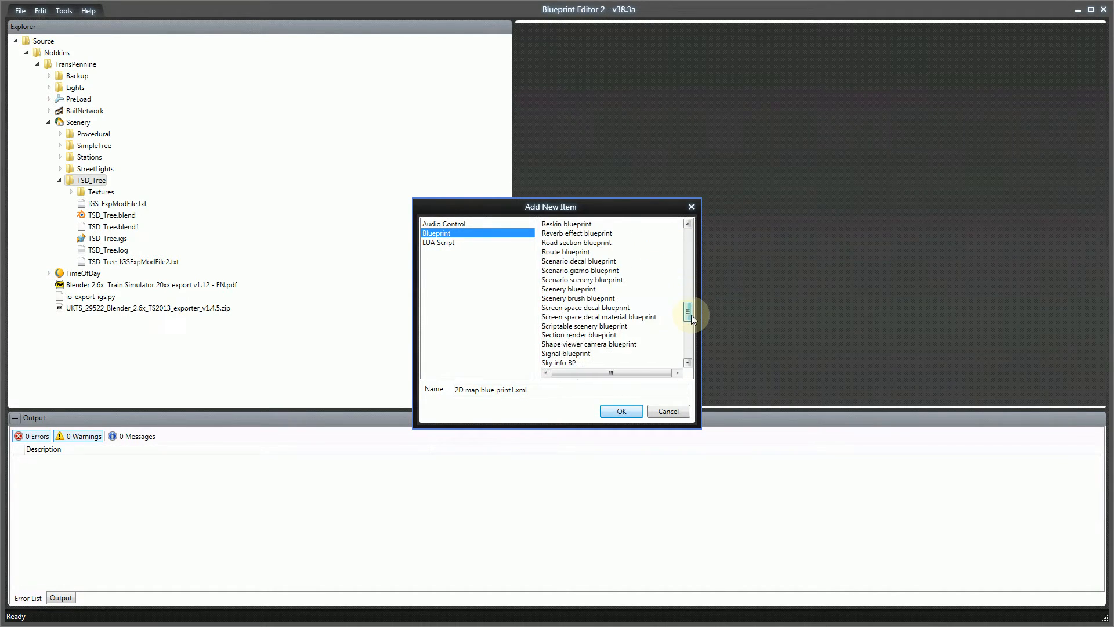
left_click(567, 289)
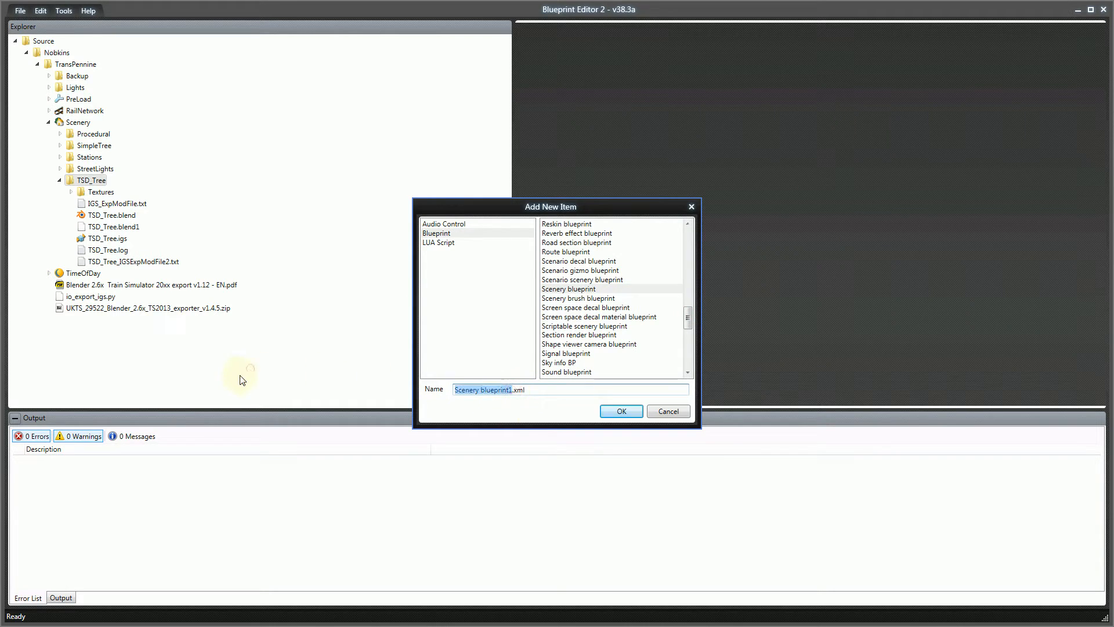
Name the new blueprint TSD_Tree.xml and confirm its creation
type("TSD_.xml")
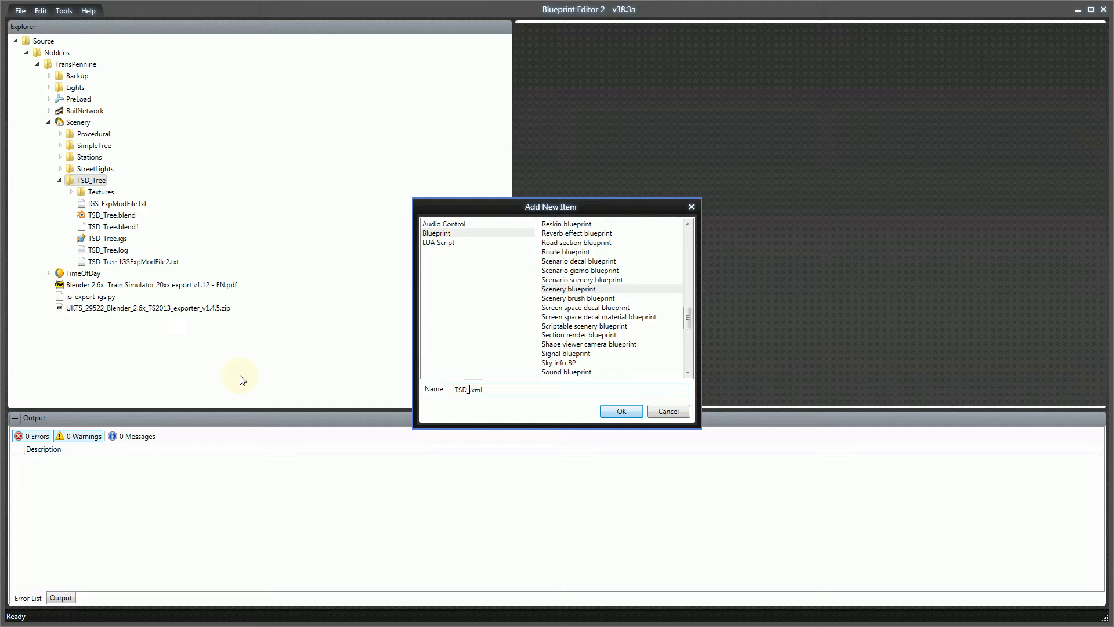
type("TR")
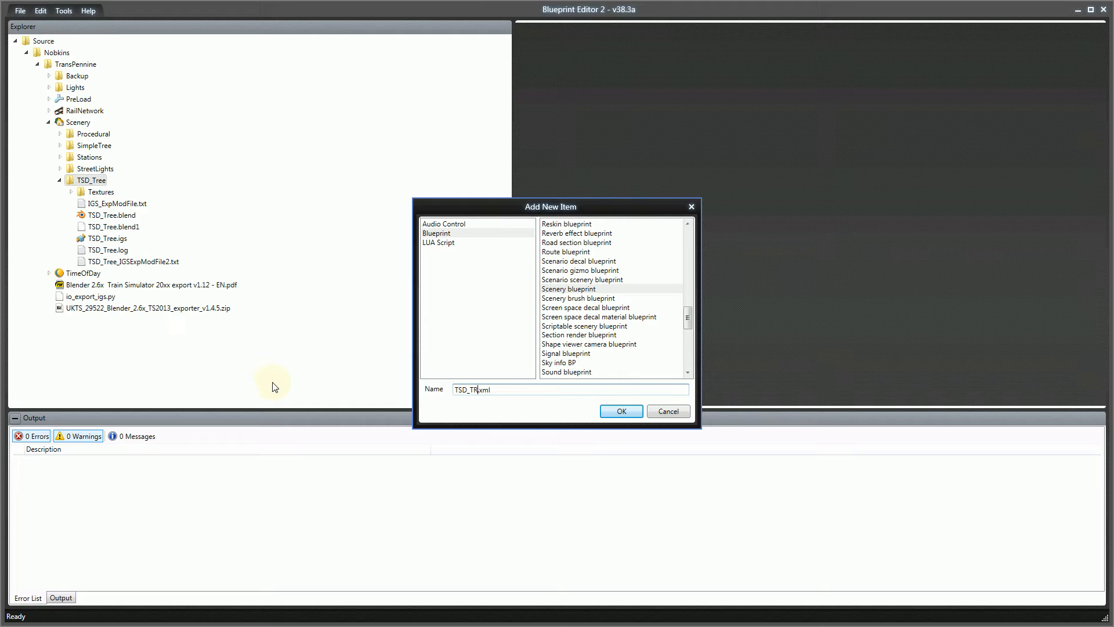
type("ee")
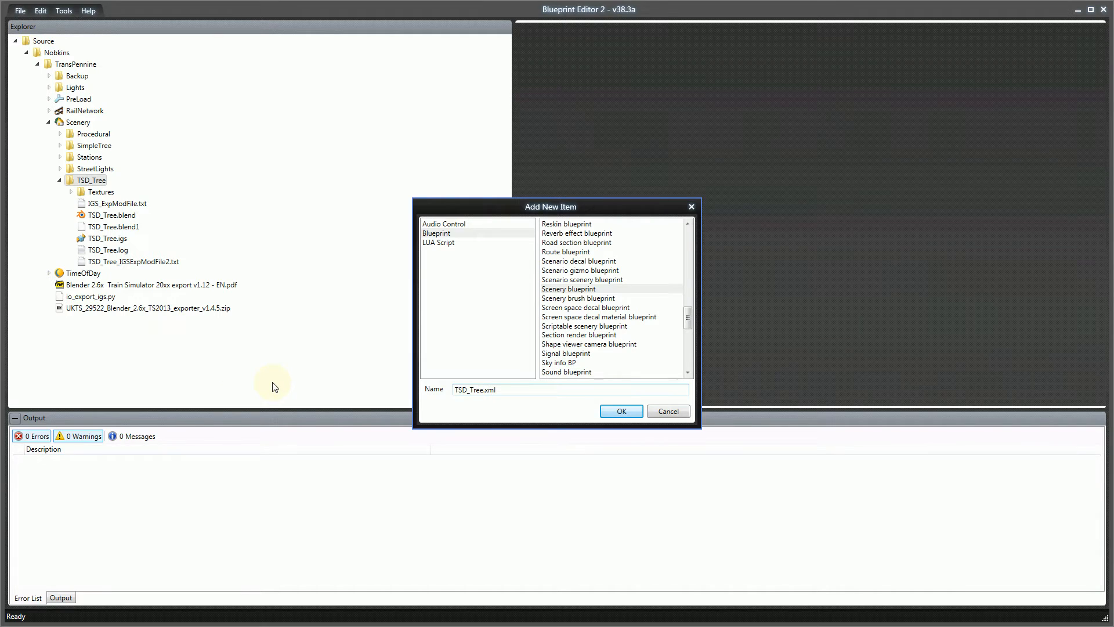
left_click(620, 411)
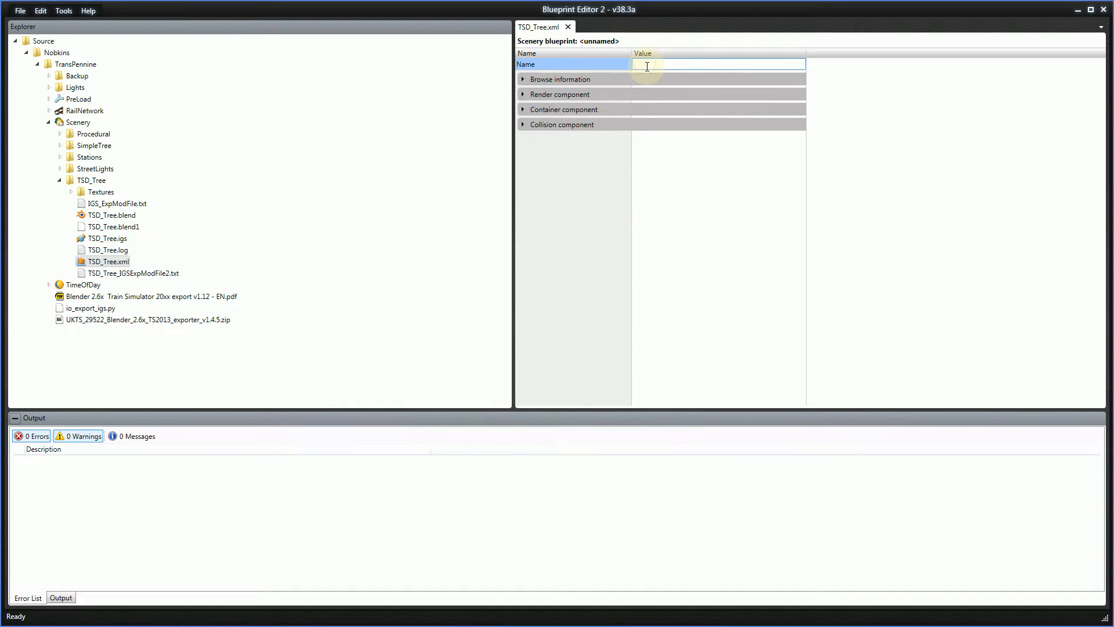
Set the blueprint Name and English display name both to 'TSD Tree'
type("TSD")
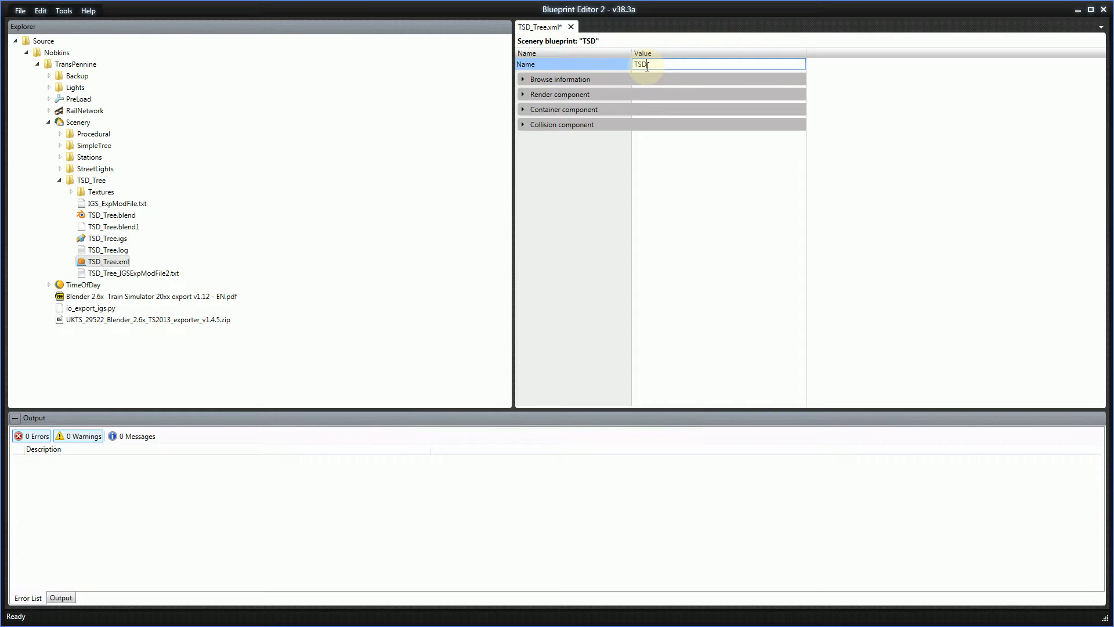
type("Tree")
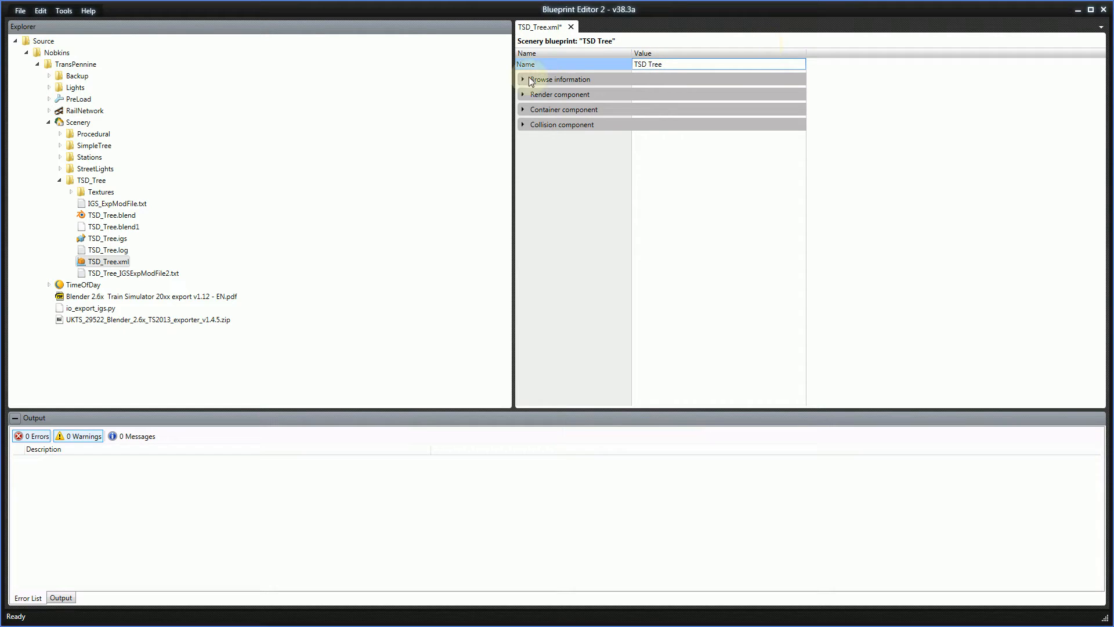
left_click(524, 79)
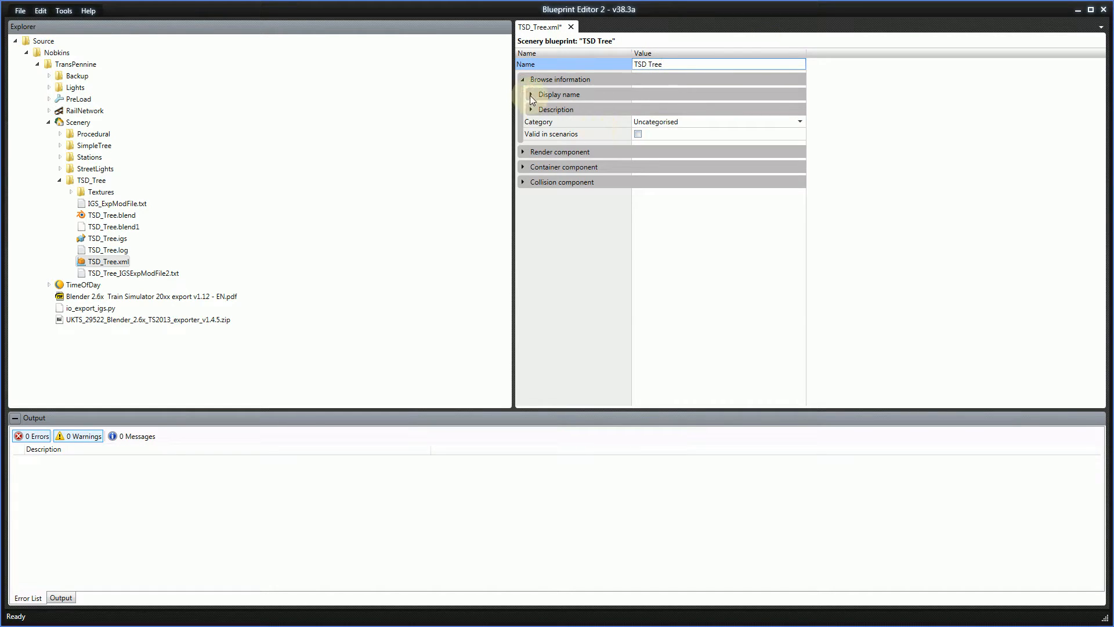
left_click(530, 94)
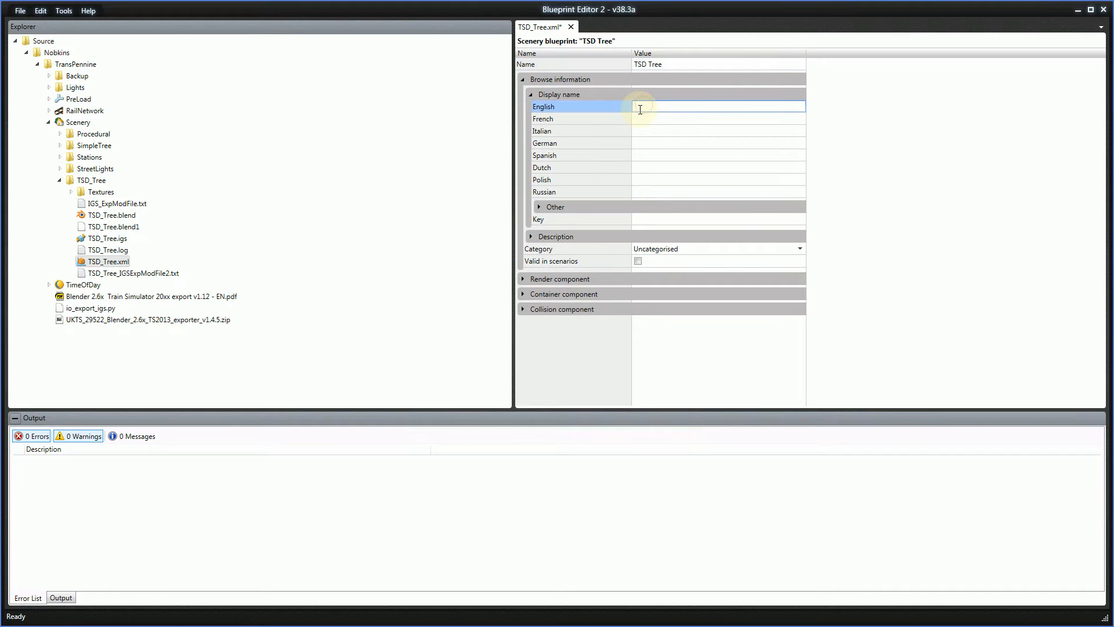
type("TSD Tree")
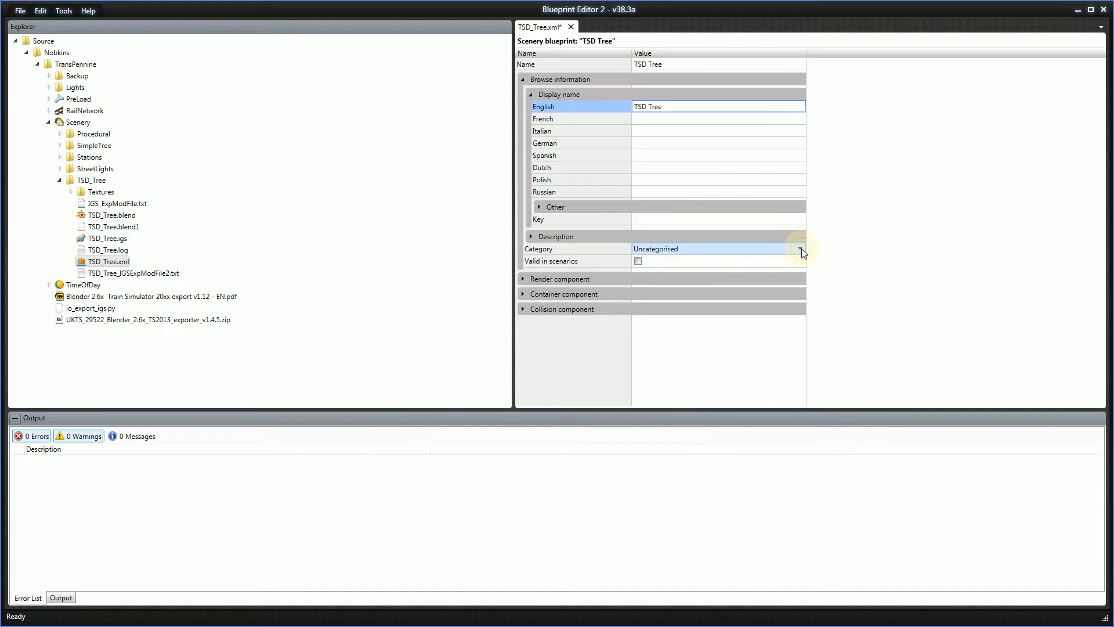
Set the blueprint Category to Foliage water and reveal the render component settings
left_click(801, 249)
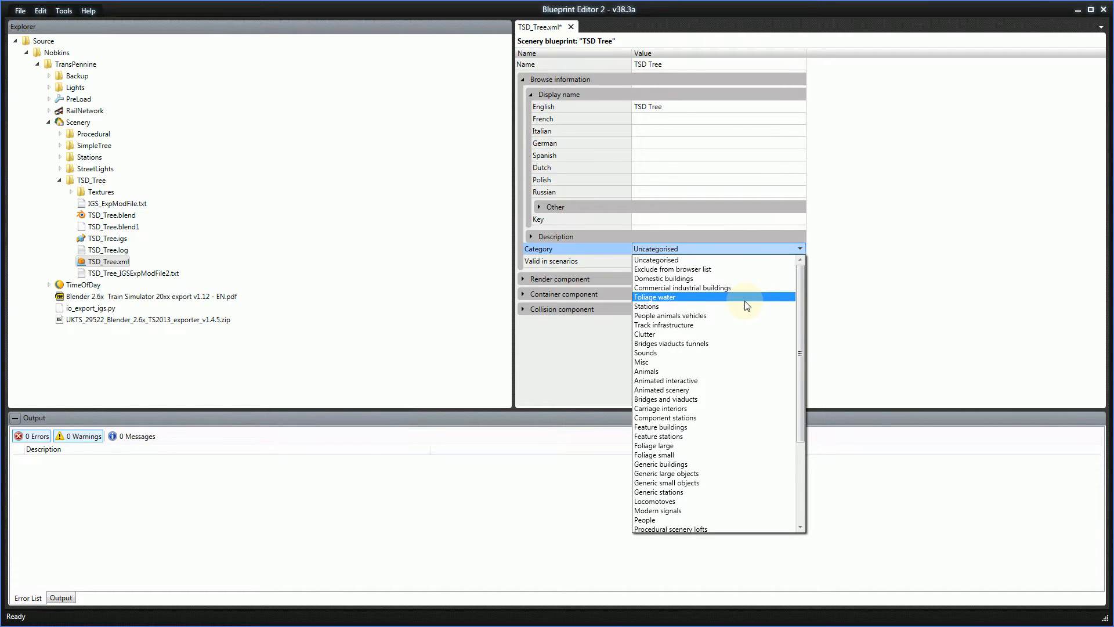
left_click(654, 297)
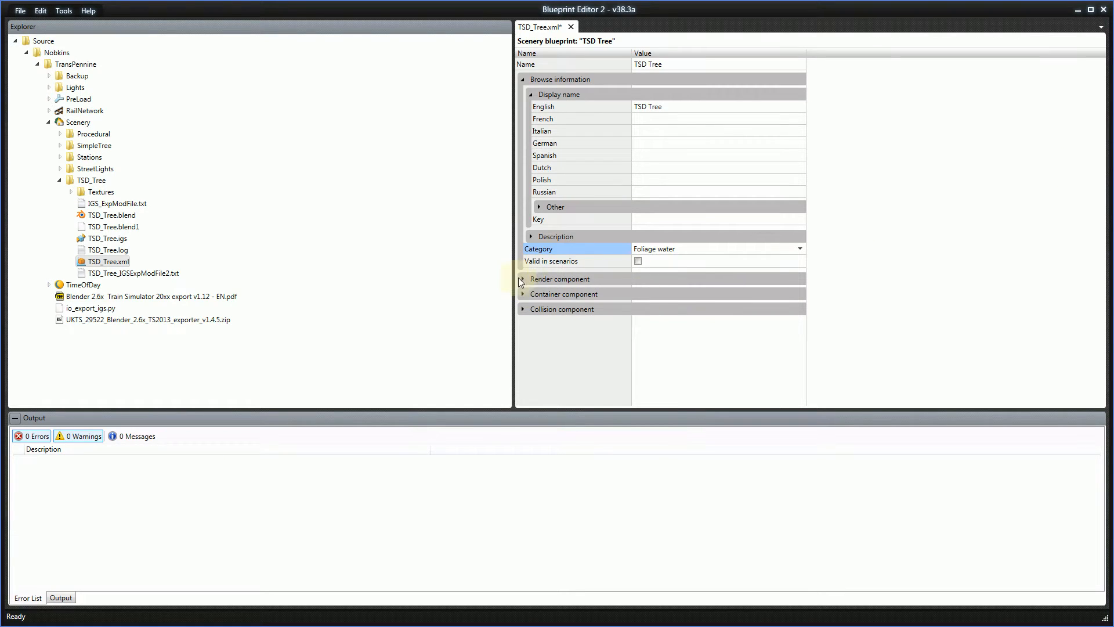
left_click(523, 278)
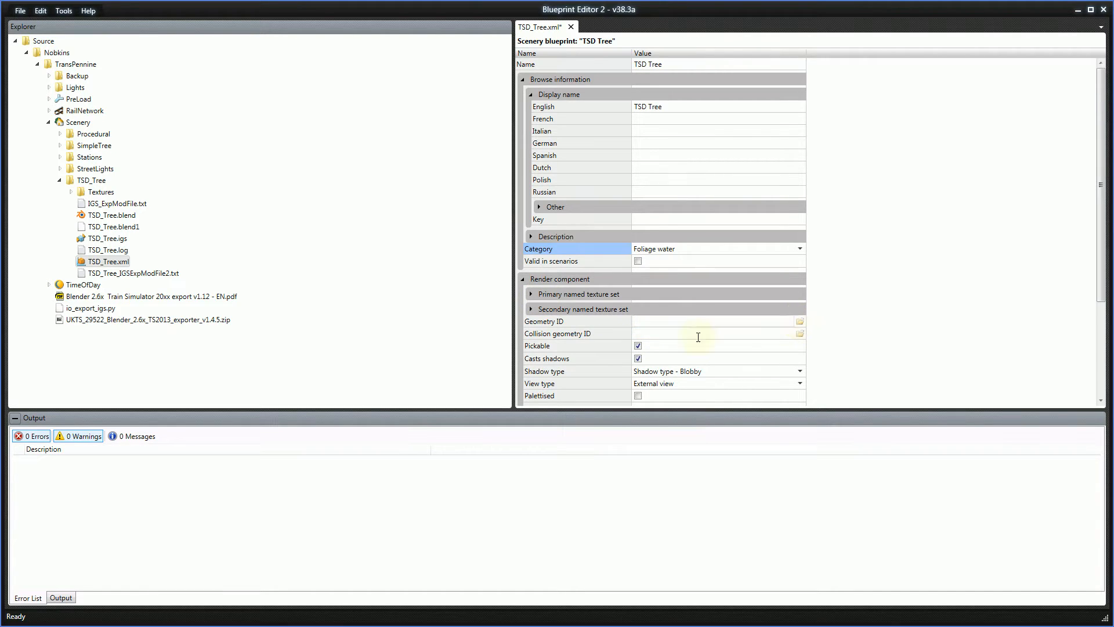
Paste the TSD_Tree.igs model path into Geometry ID as Scenery\TSD_Tree\TSD_Tree.igs
left_click(108, 238)
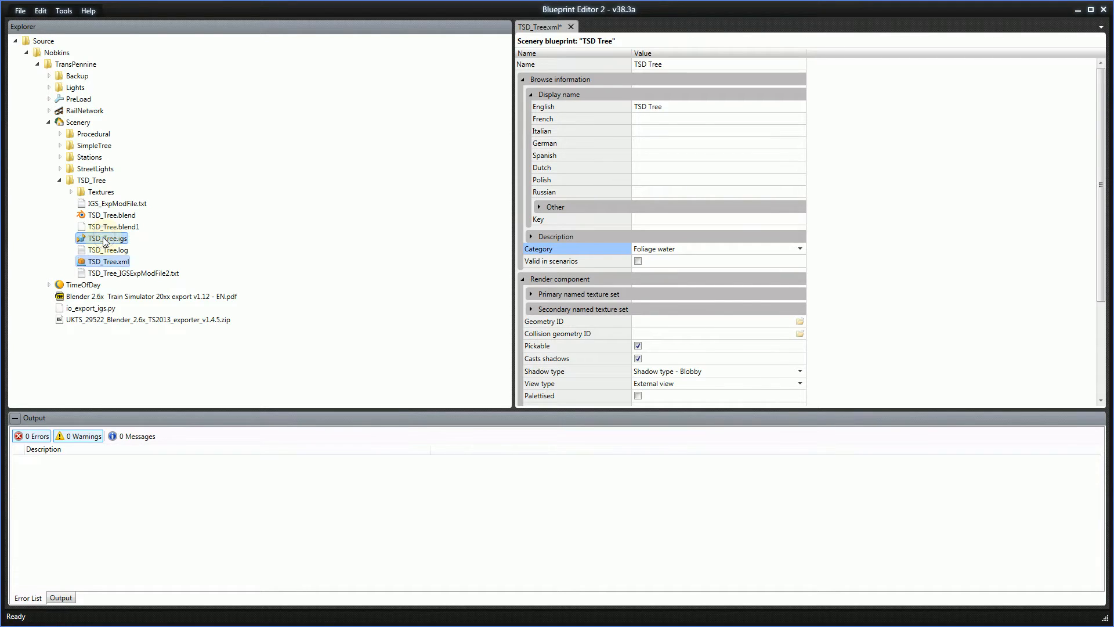
right_click(107, 238)
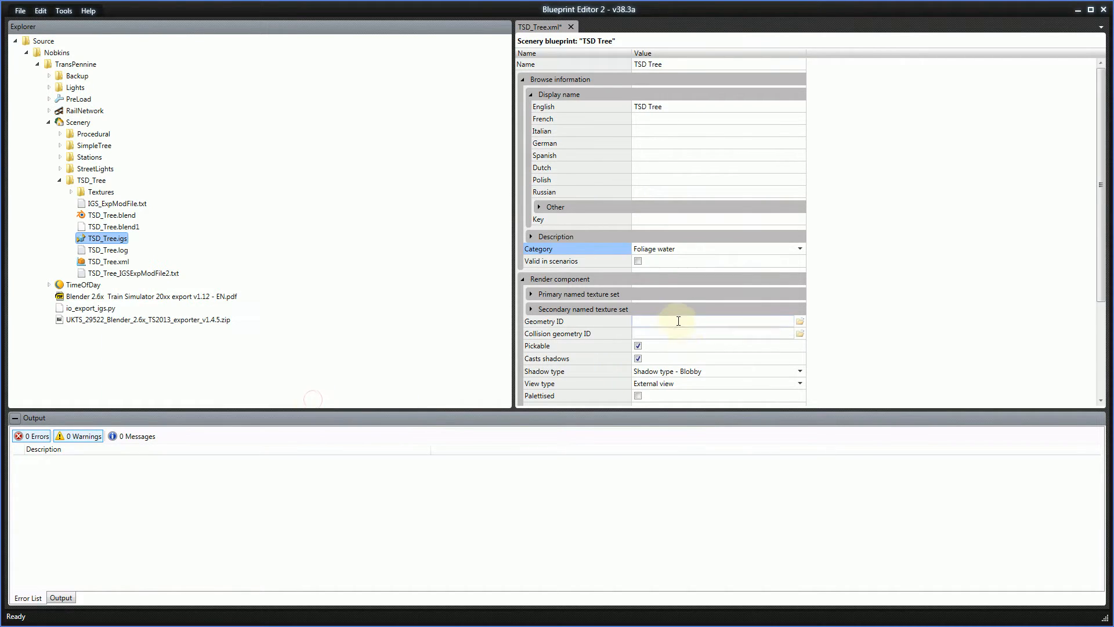
right_click(711, 321)
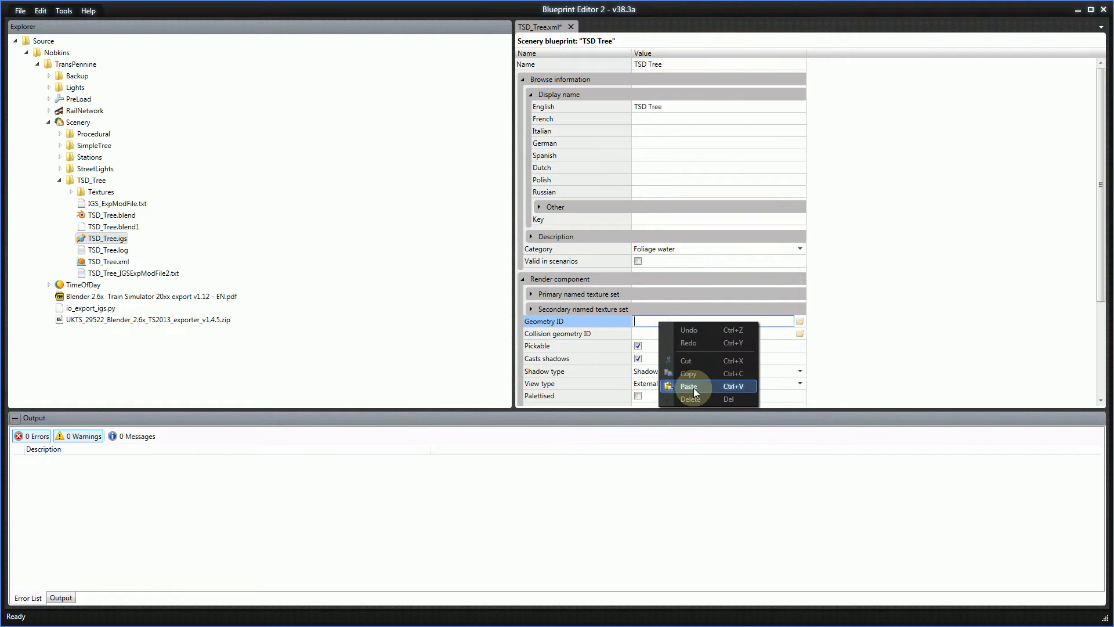
left_click(688, 385)
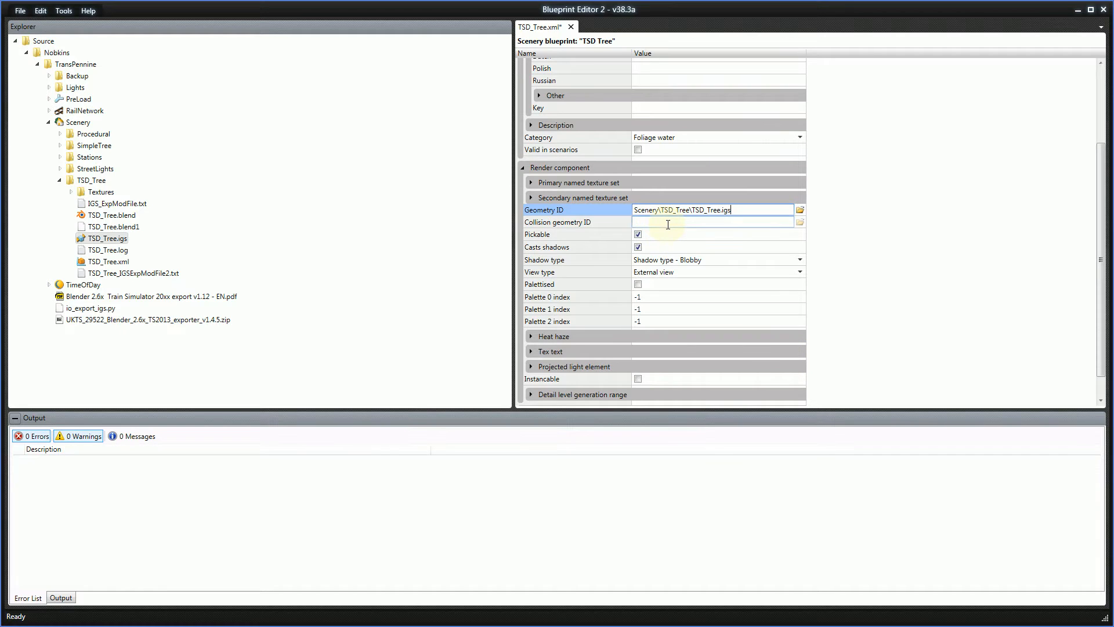
scroll("down", 3)
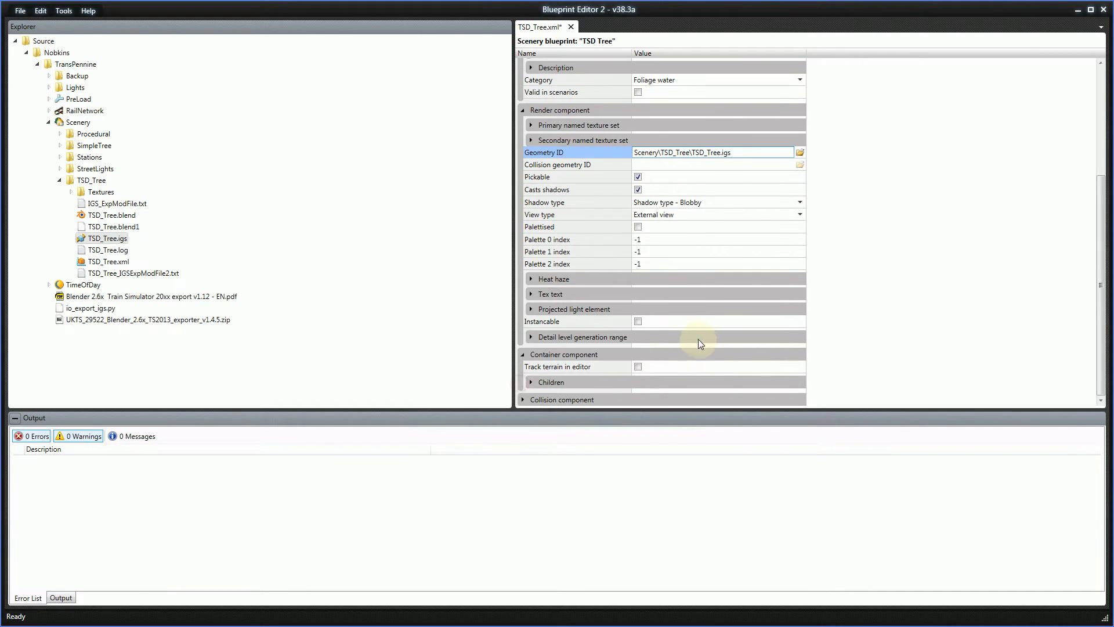
mouse_move(657, 378)
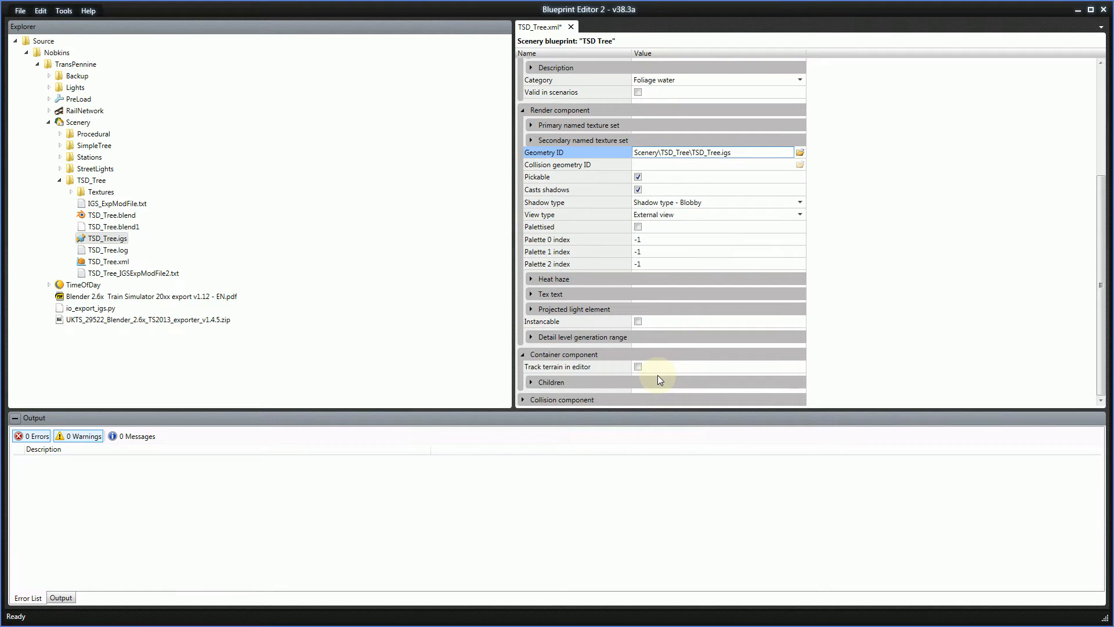
mouse_move(657, 379)
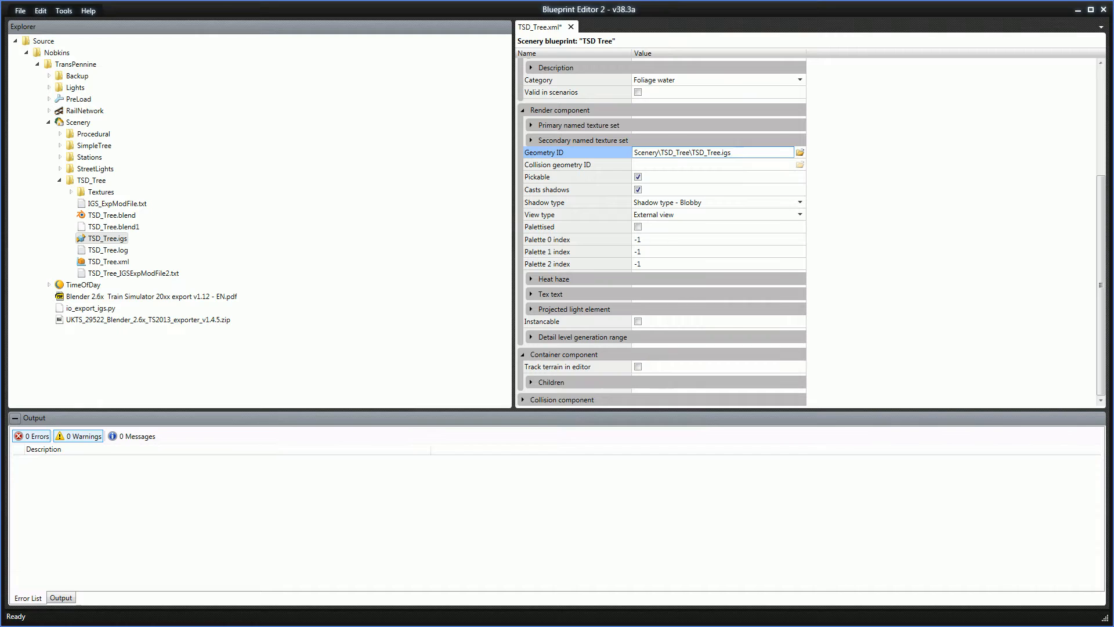
Review the blueprint fields and begin saving the TSD_Tree blueprint from the File menu
scroll("down", 3)
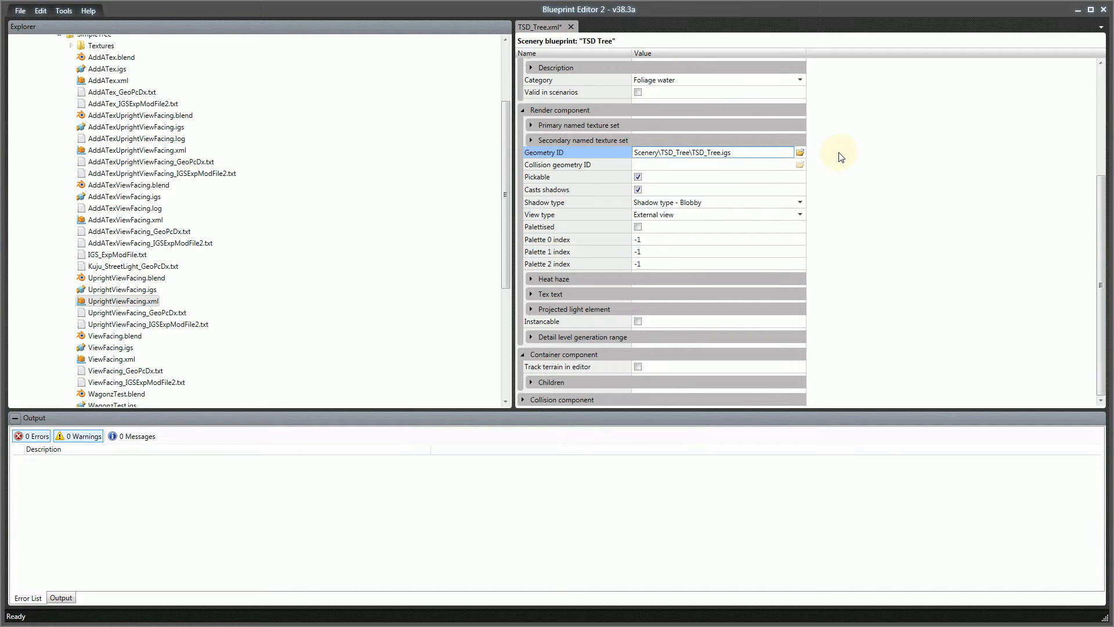
mouse_move(821, 164)
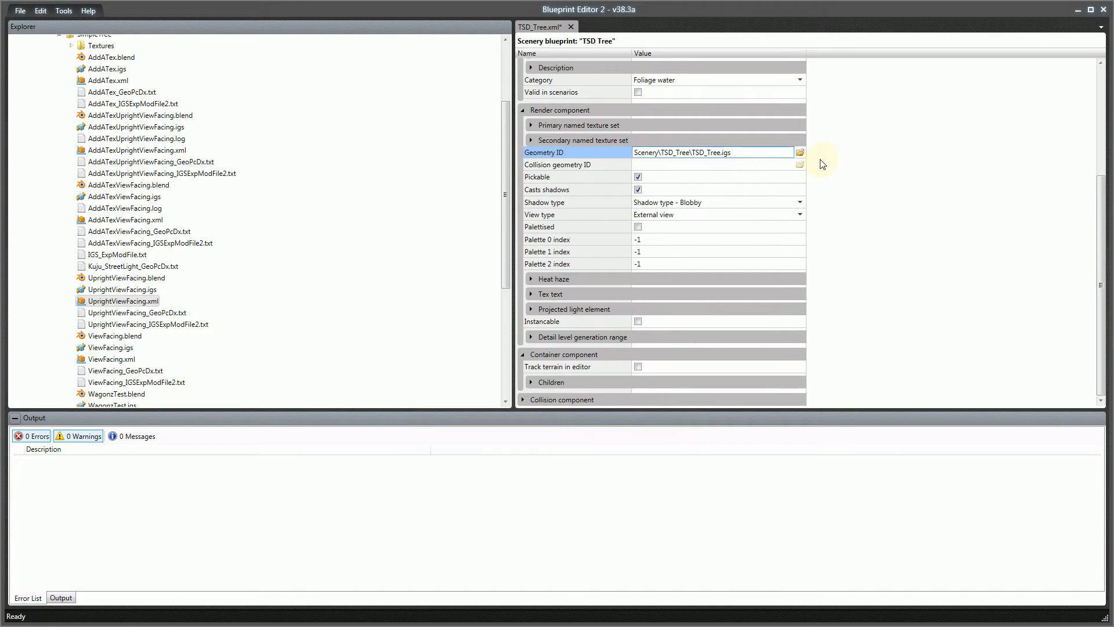
scroll("up", 3)
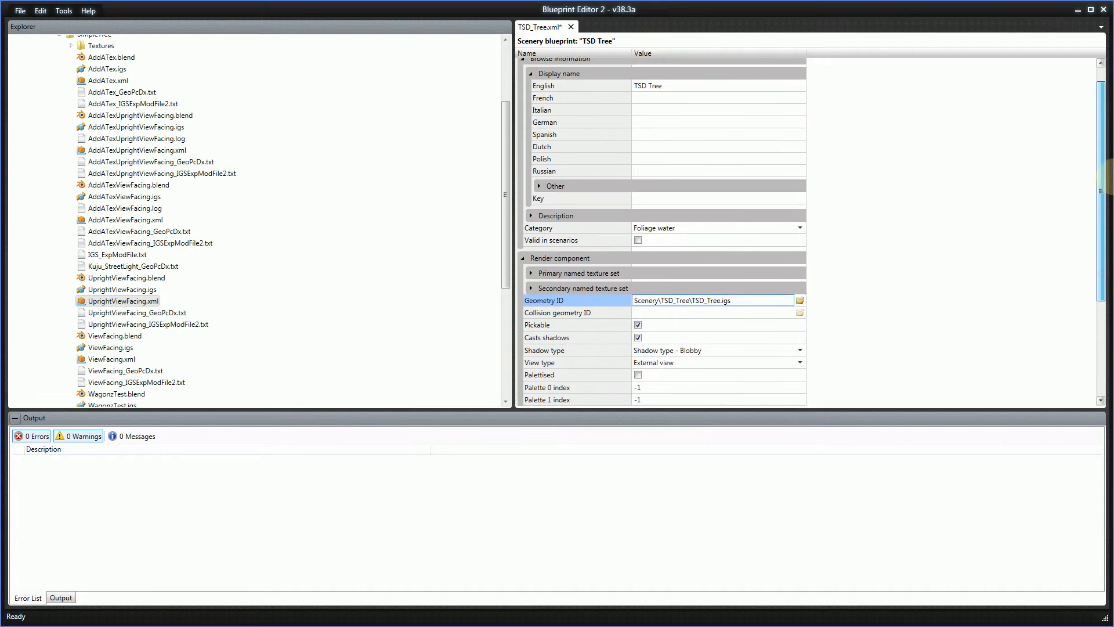
scroll("down", 3)
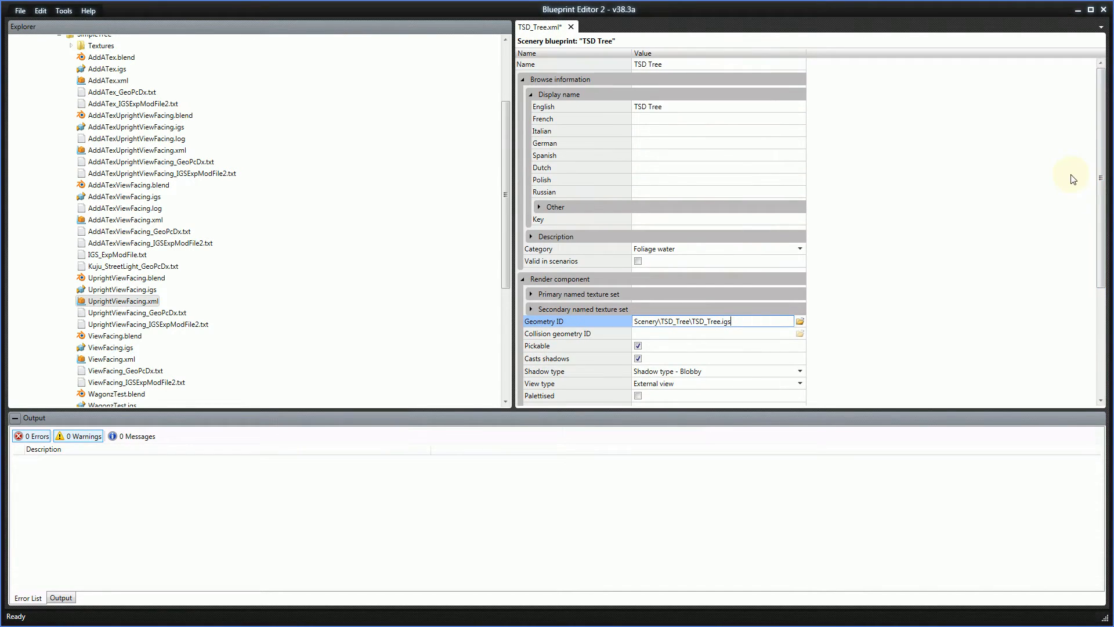
mouse_move(475, 28)
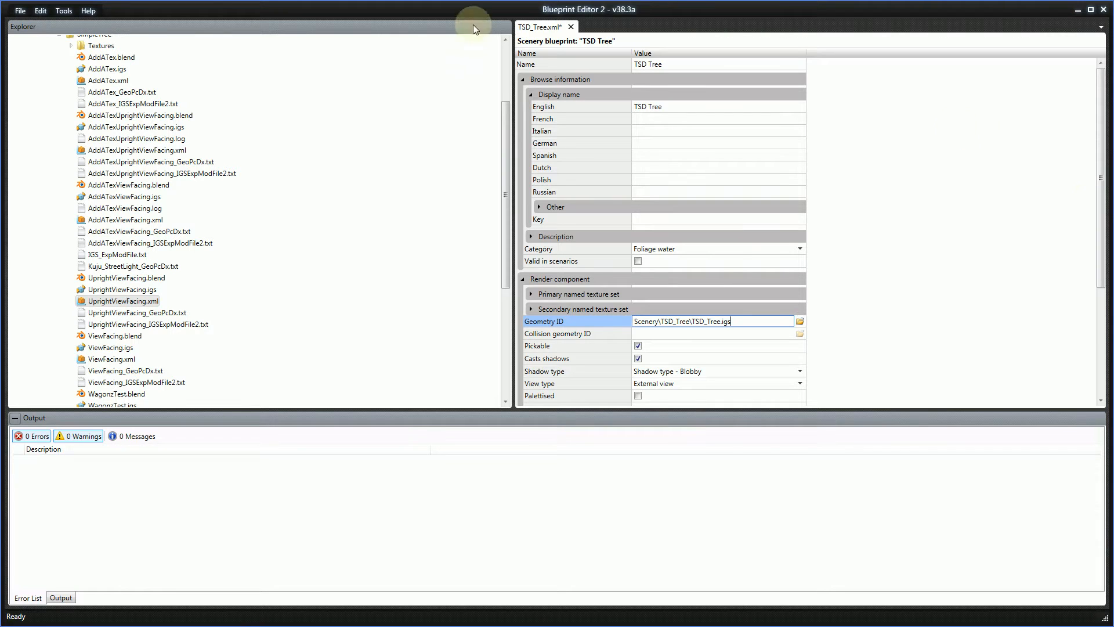
left_click(20, 10)
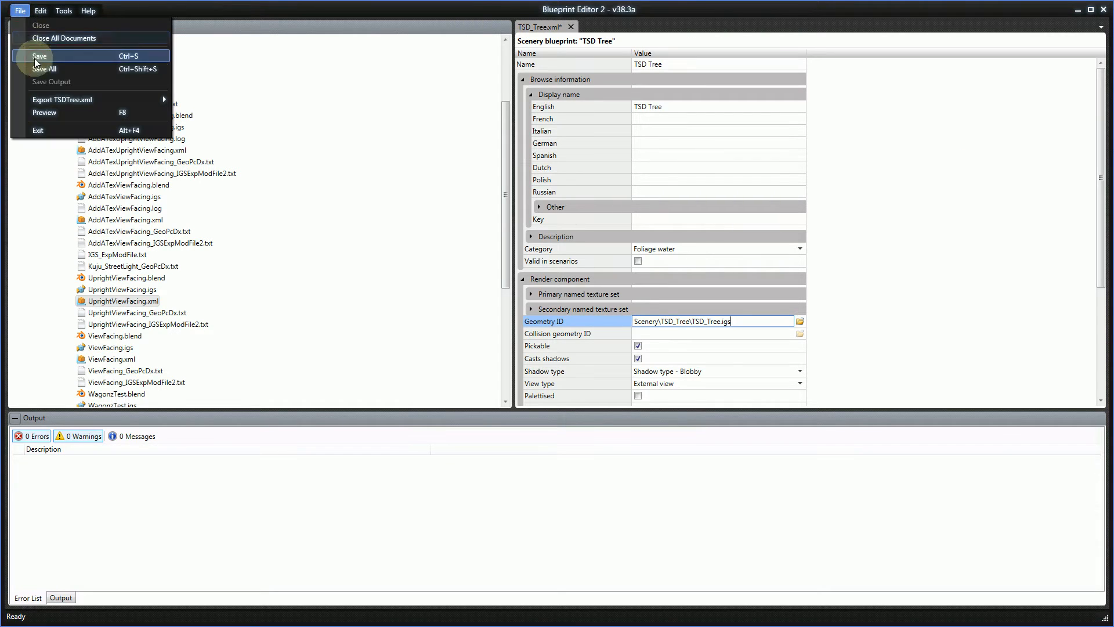
mouse_move(63, 100)
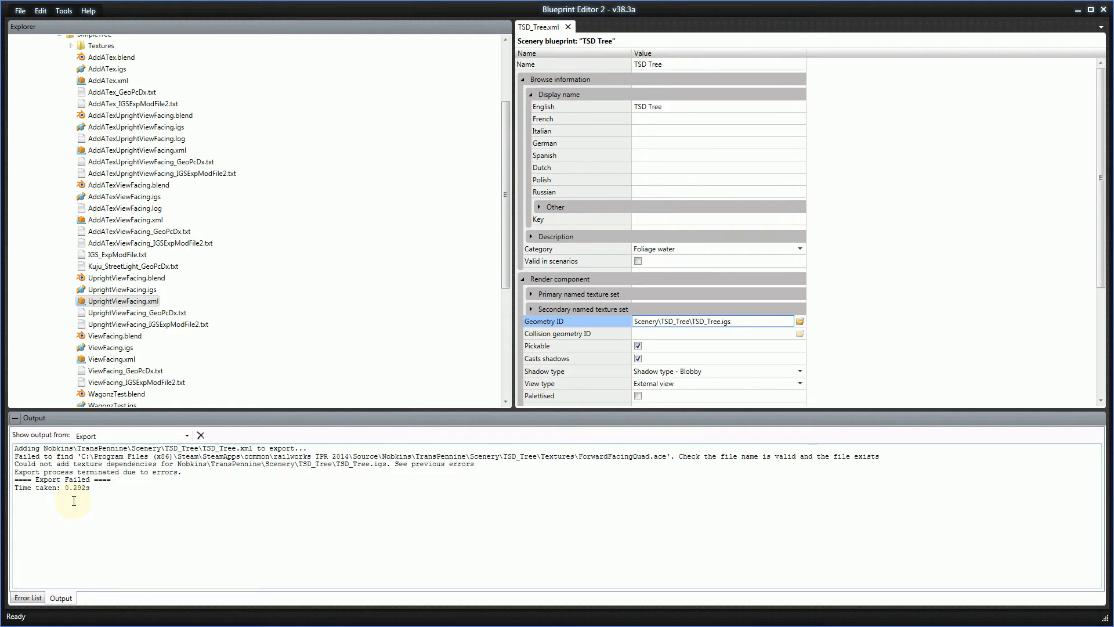
mouse_move(666, 460)
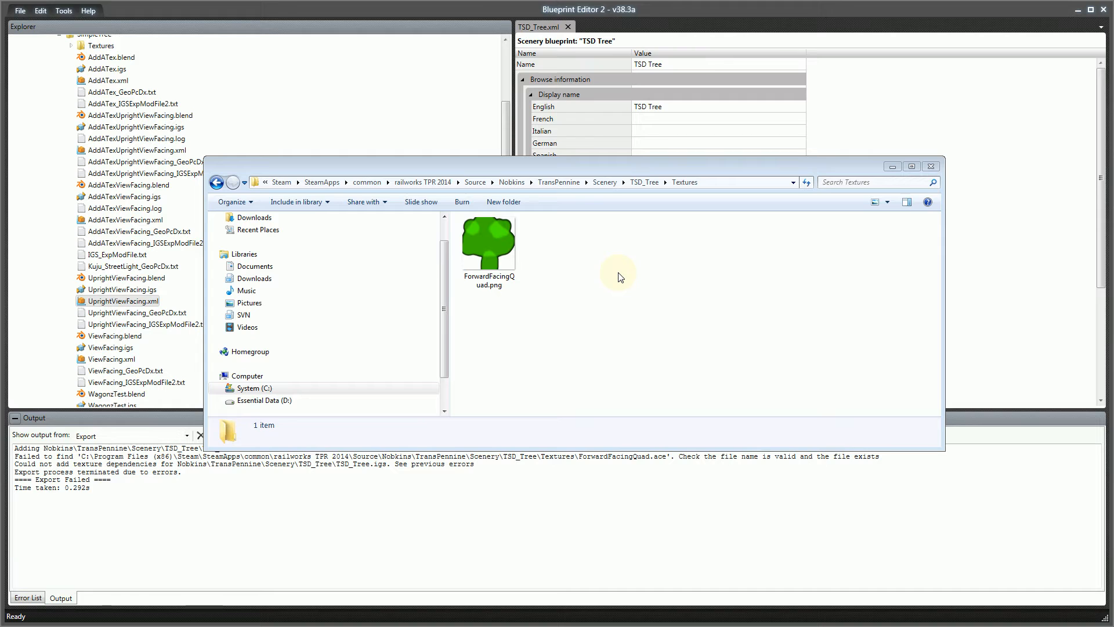
mouse_move(725, 274)
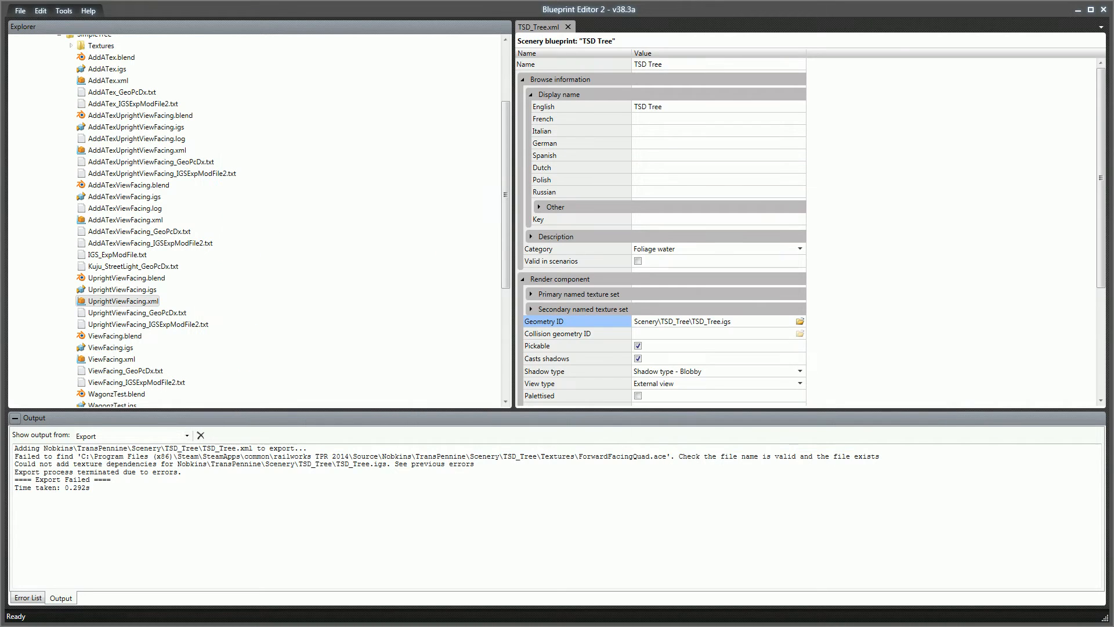
Convert ForwardFacingQuad.png into ForwardFacingQuad.ace using single image conversion
left_click(717, 220)
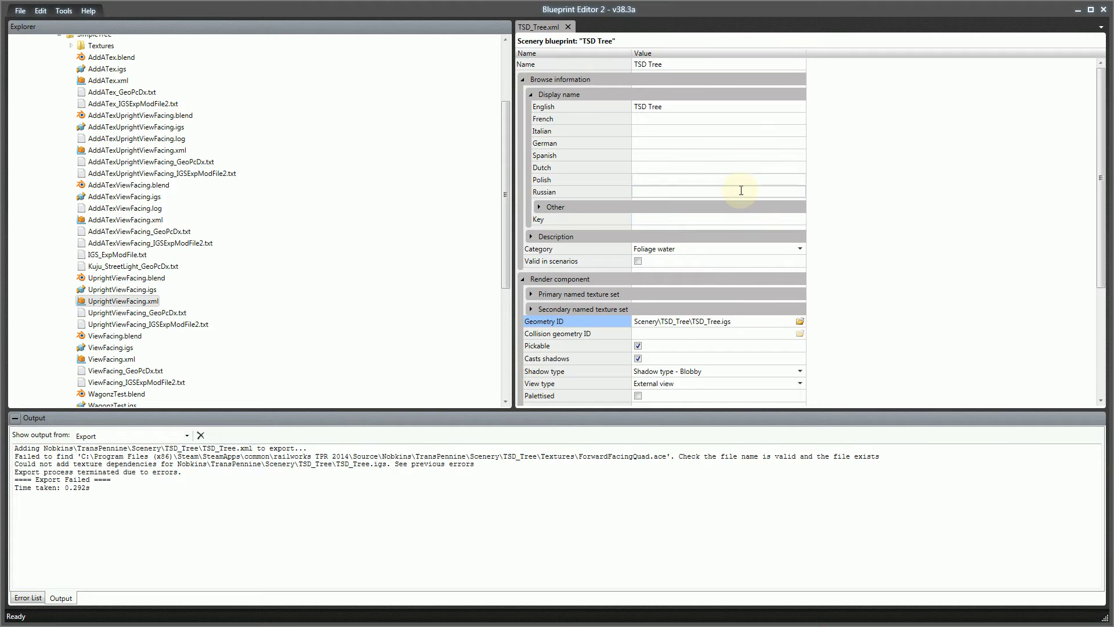
left_click(717, 192)
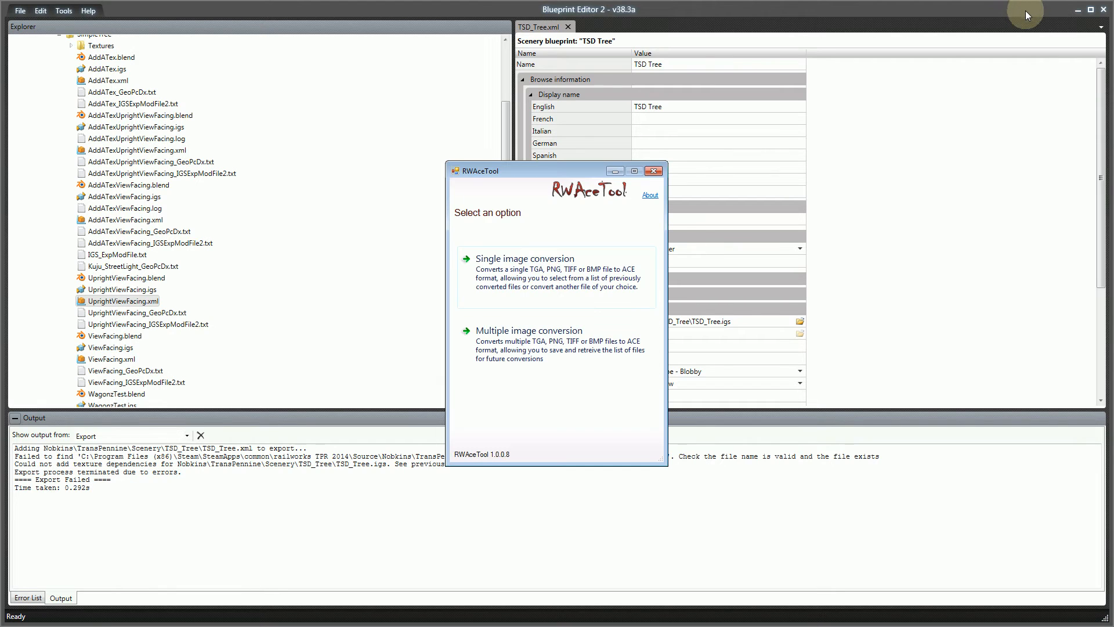
mouse_move(539, 274)
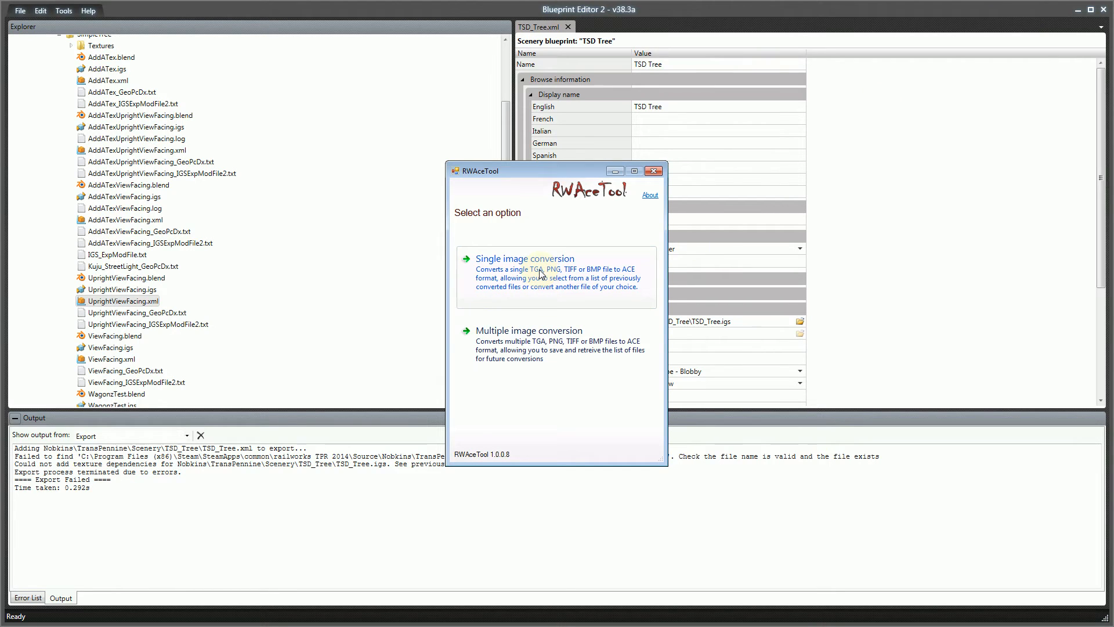
left_click(524, 258)
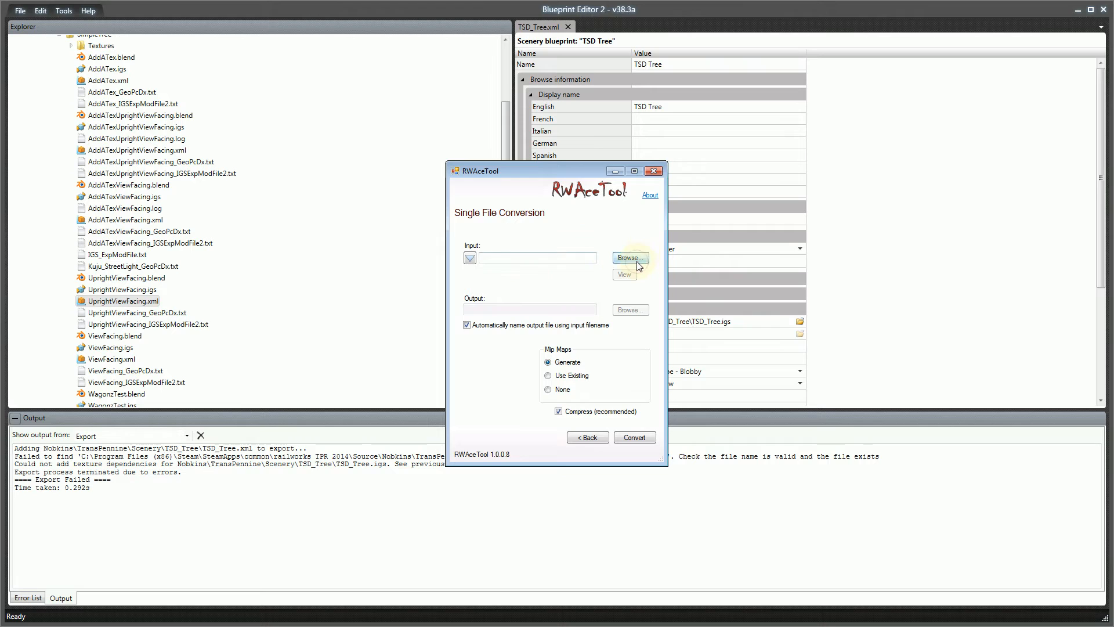
left_click(629, 258)
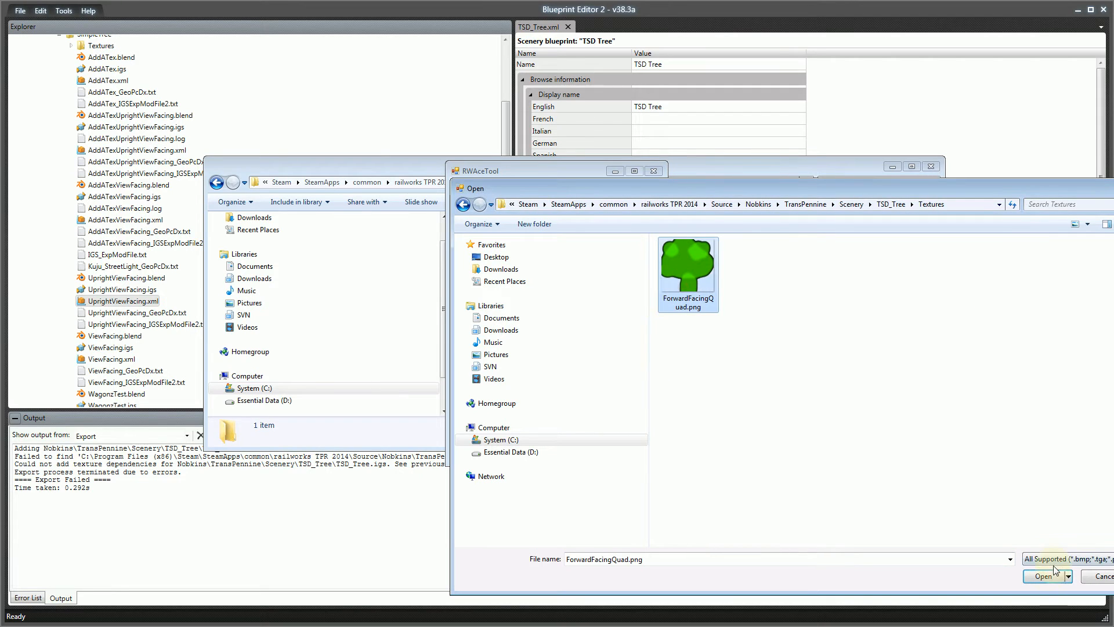
left_click(1042, 575)
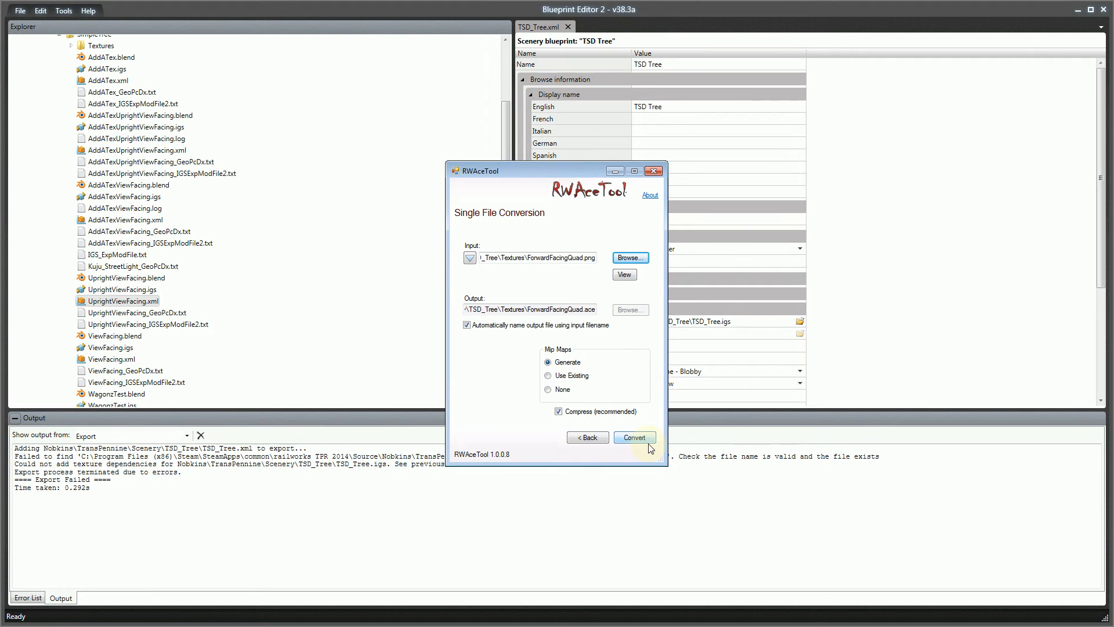
left_click(634, 438)
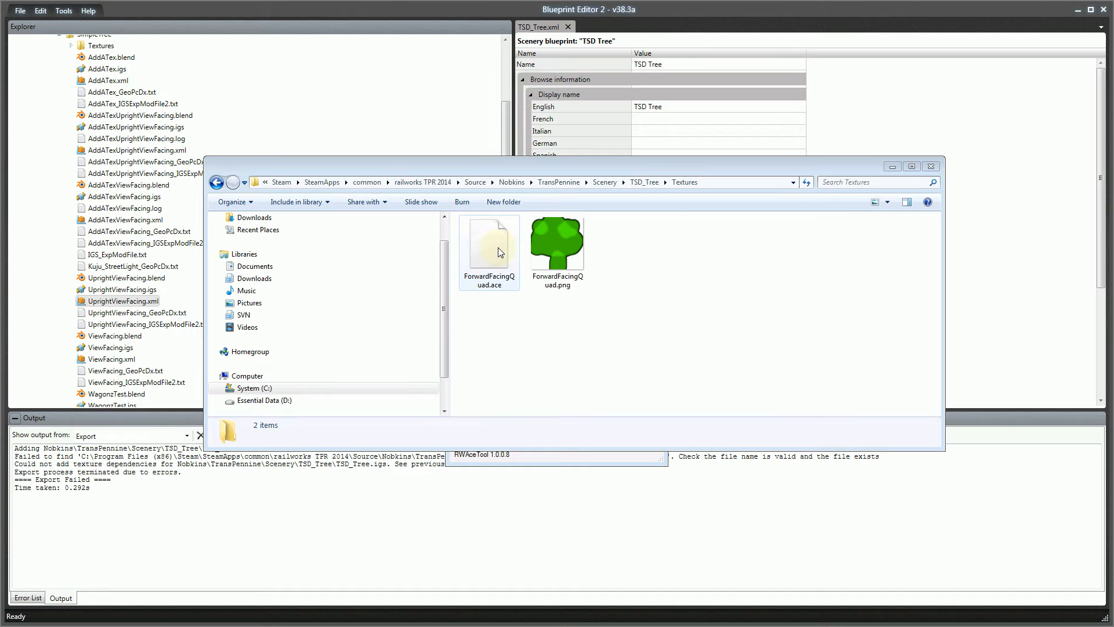
Re-export TSDTree.xml so the Output panel reports Export Succeeded
left_click(489, 244)
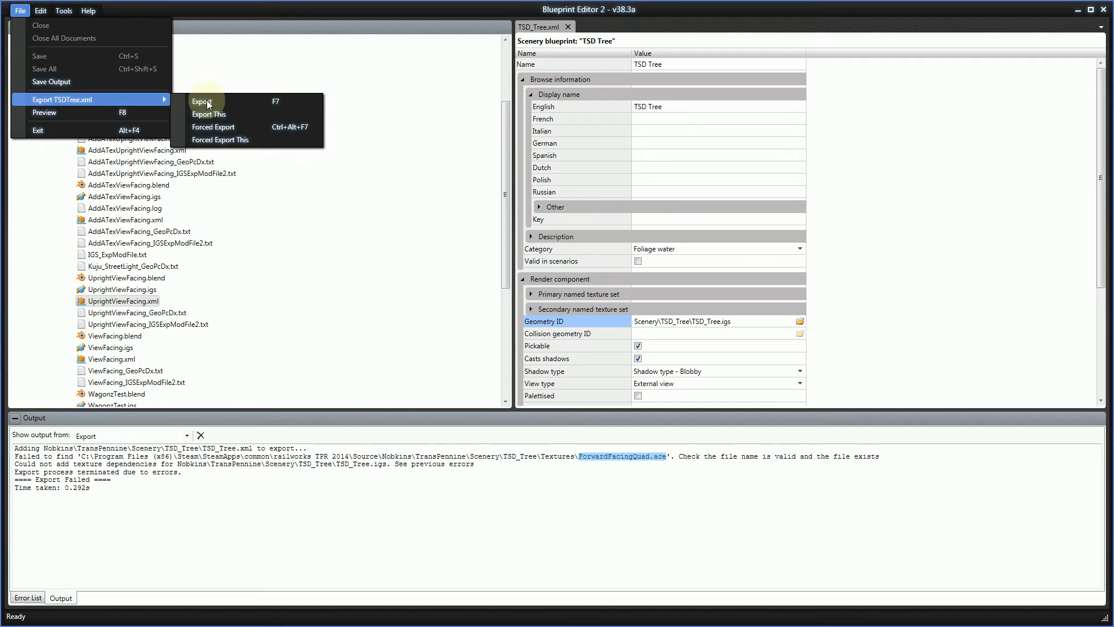
left_click(201, 101)
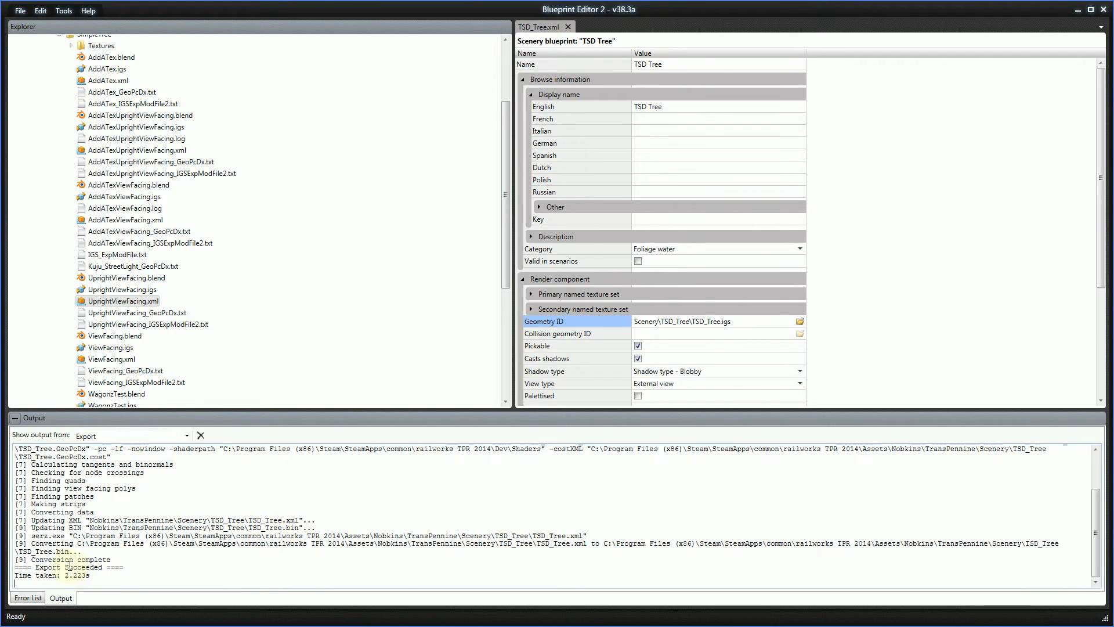
mouse_move(144, 568)
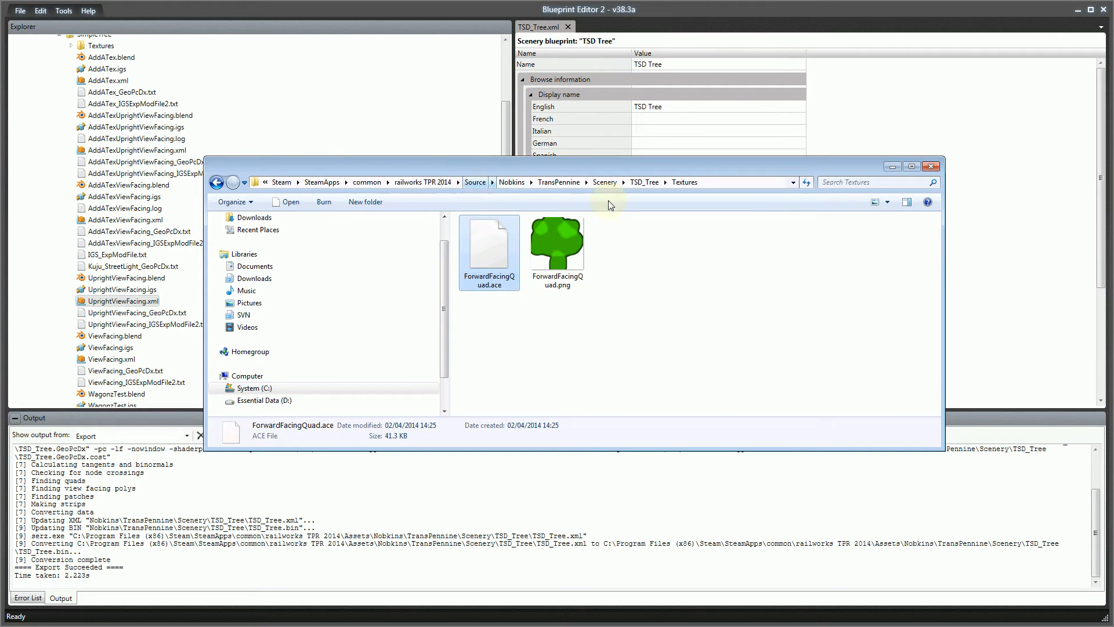
mouse_move(420, 183)
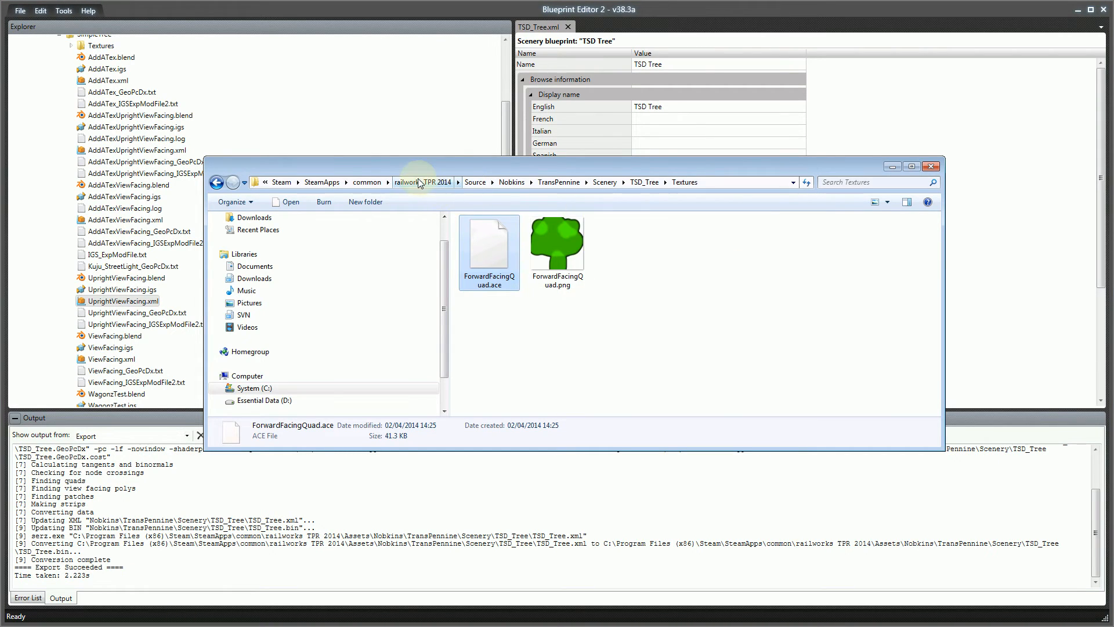
Browse Assets down to the TSD_Tree folder, inspecting TSD_Tree.bin, TSD_Tree.GeoPcDx and the Textures folder
left_click(423, 182)
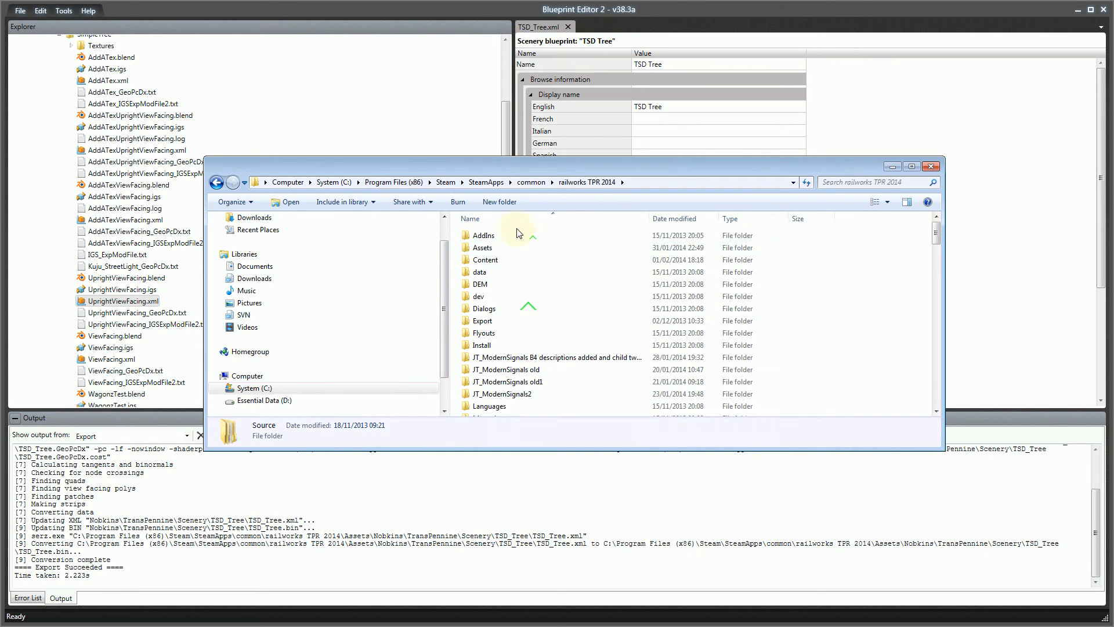
double_click(483, 247)
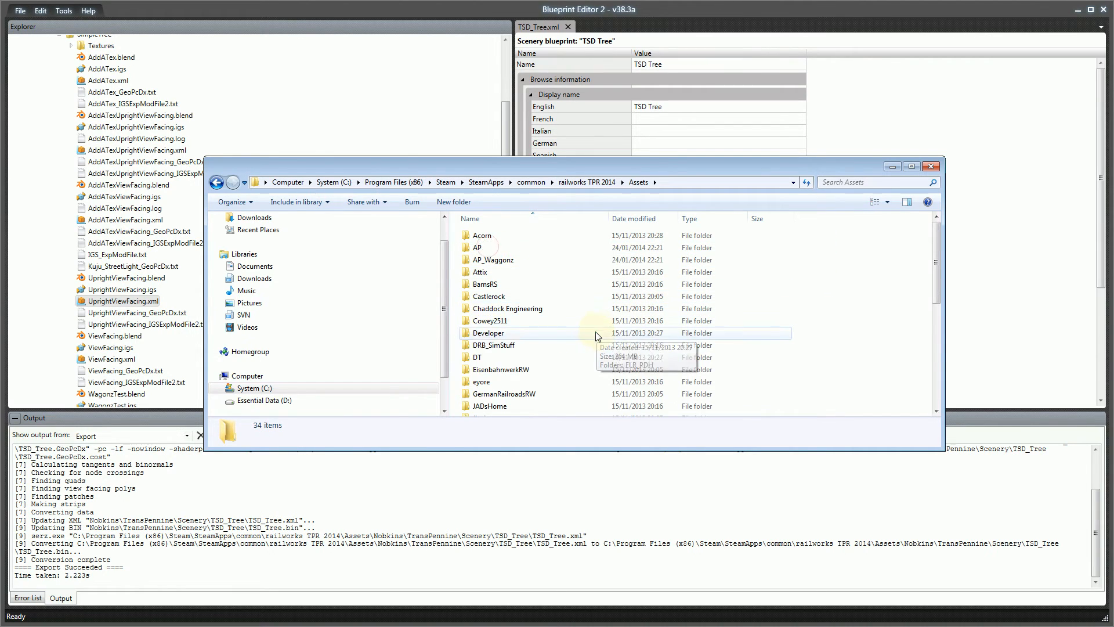
scroll("down", 3)
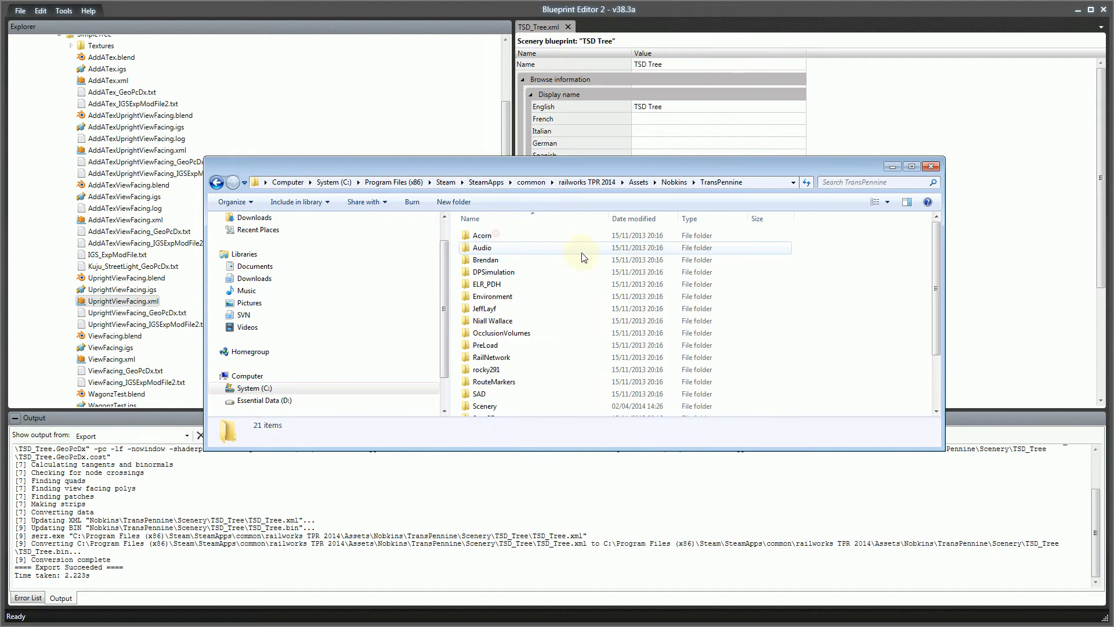
left_click(485, 337)
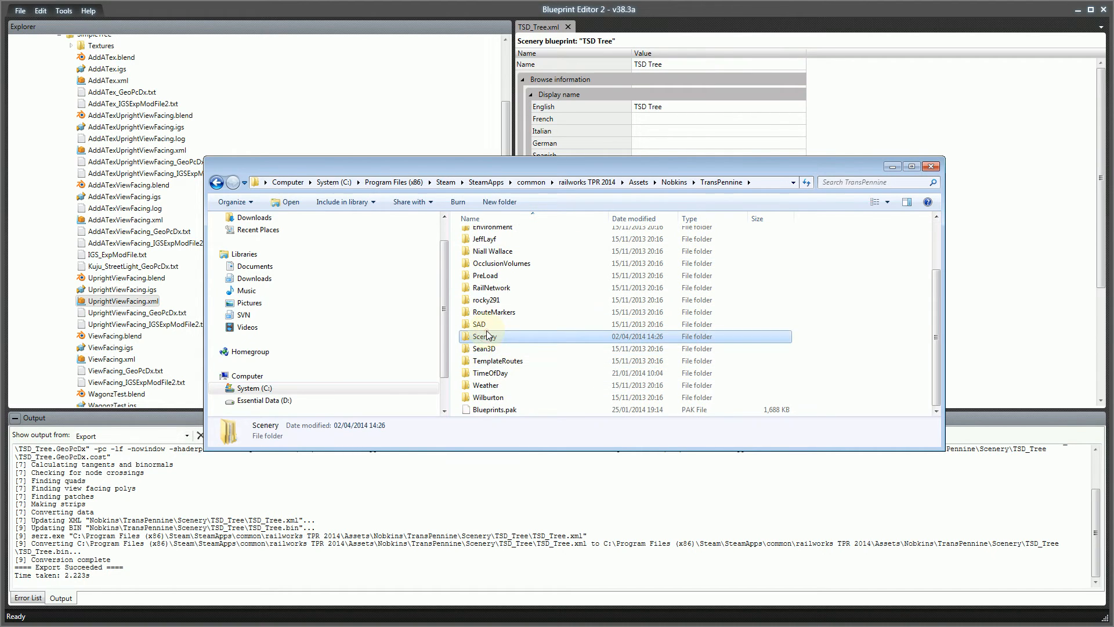
double_click(485, 337)
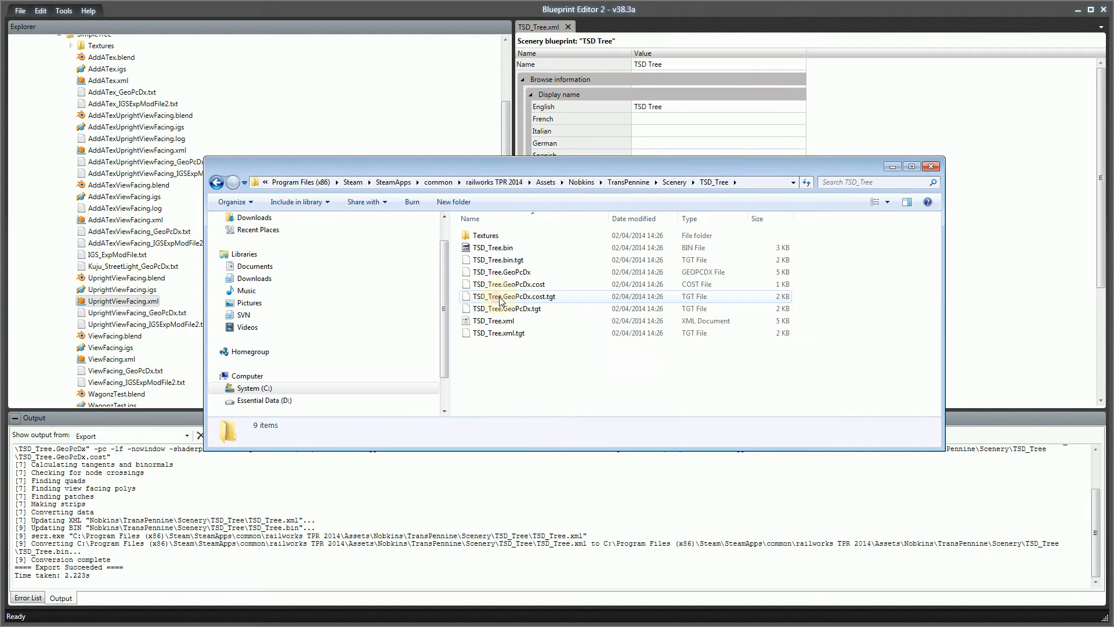
left_click(493, 247)
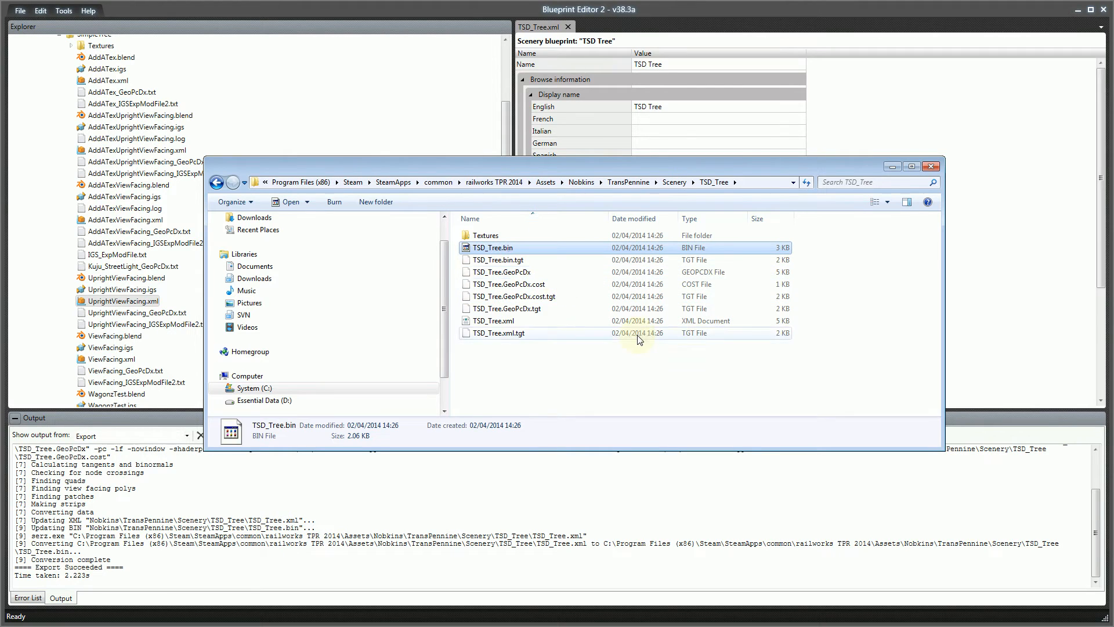
left_click(502, 272)
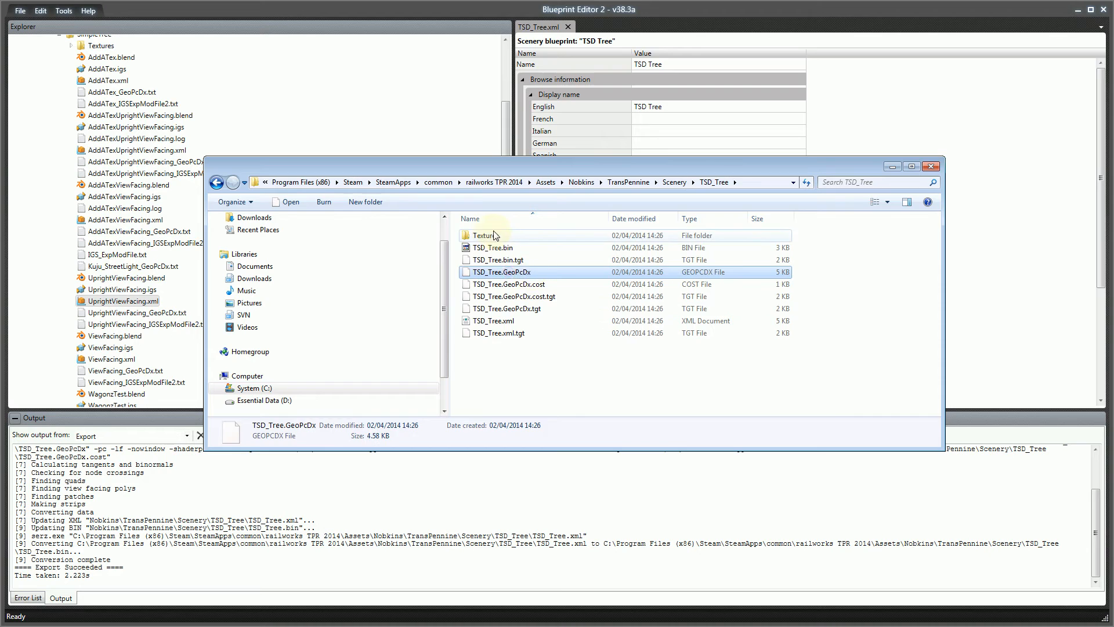
double_click(485, 235)
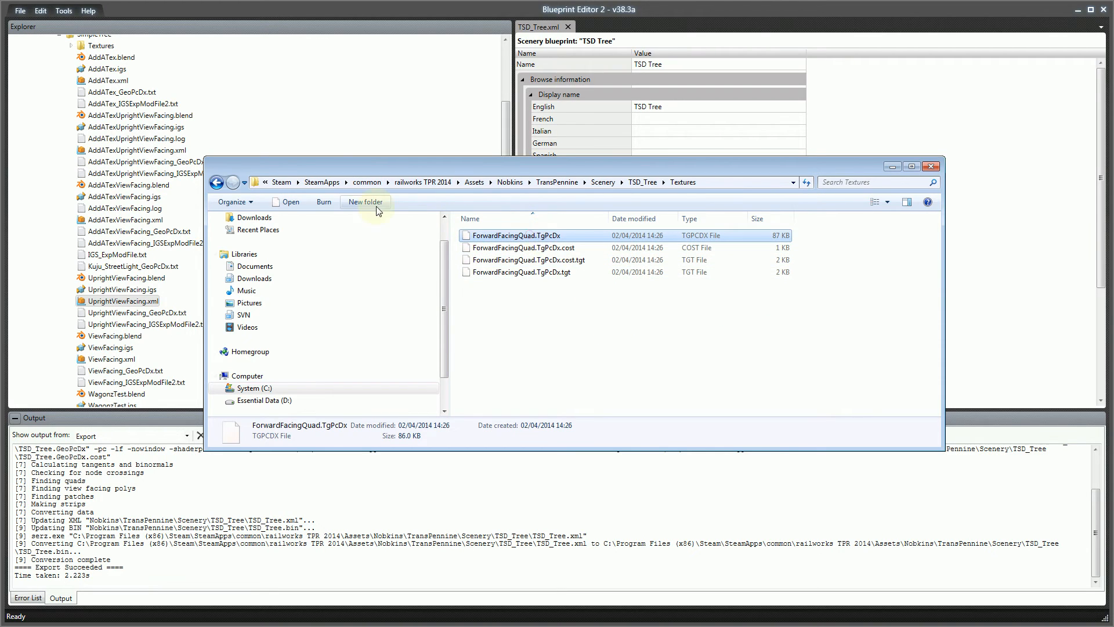
mouse_move(238, 188)
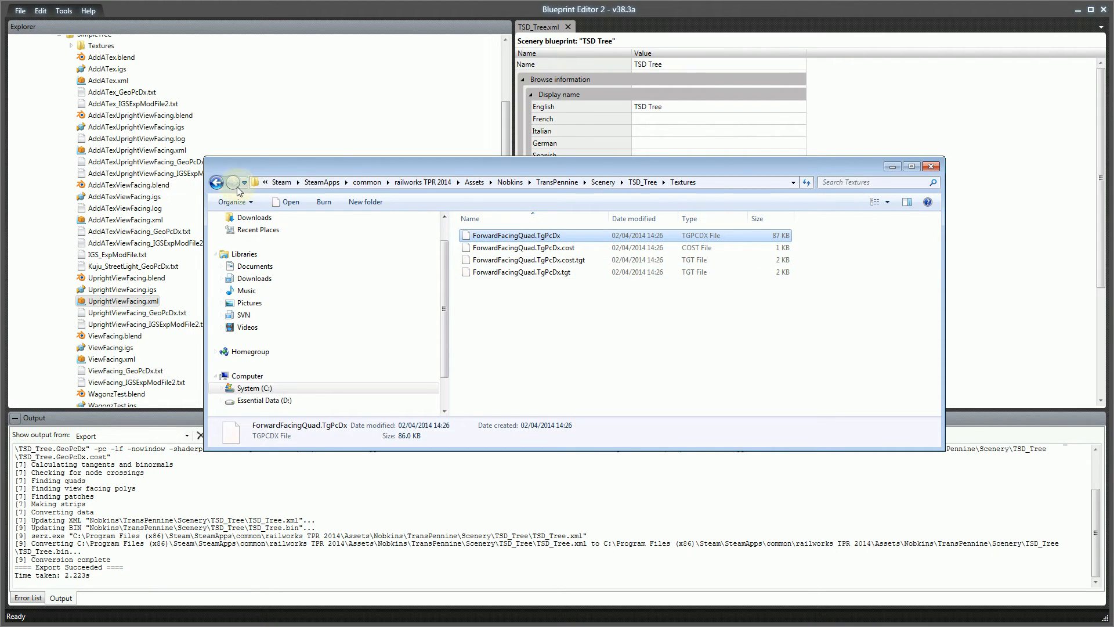
Check TSD_Tree.GeoPcDx.cost and the Textures folder again, then return to the railworks TPR 2014 folder
left_click(217, 182)
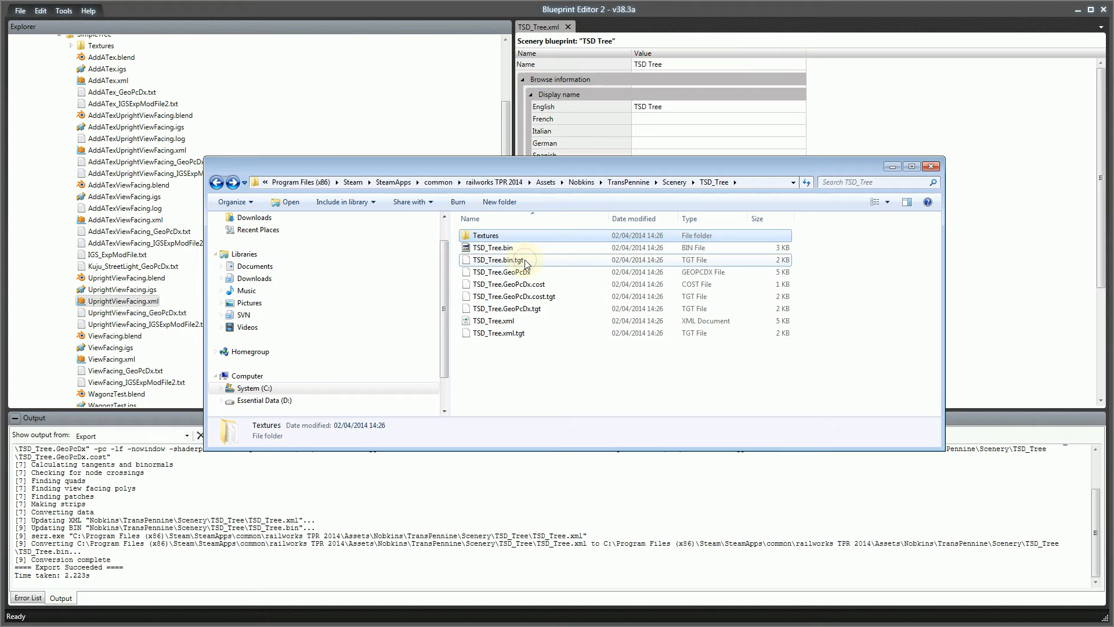
left_click(508, 283)
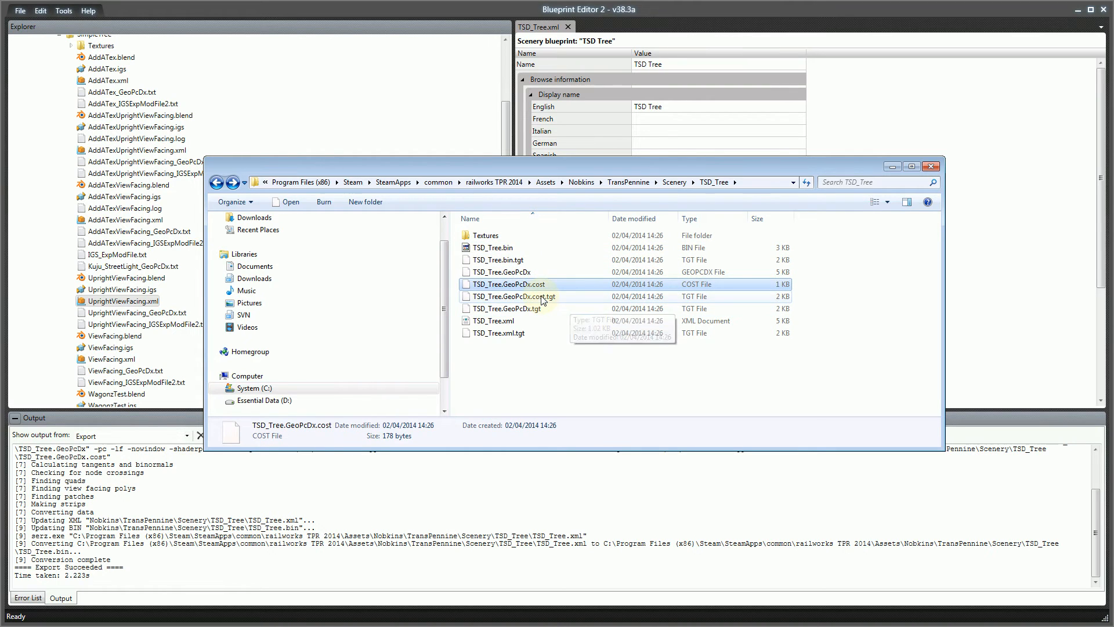
double_click(485, 236)
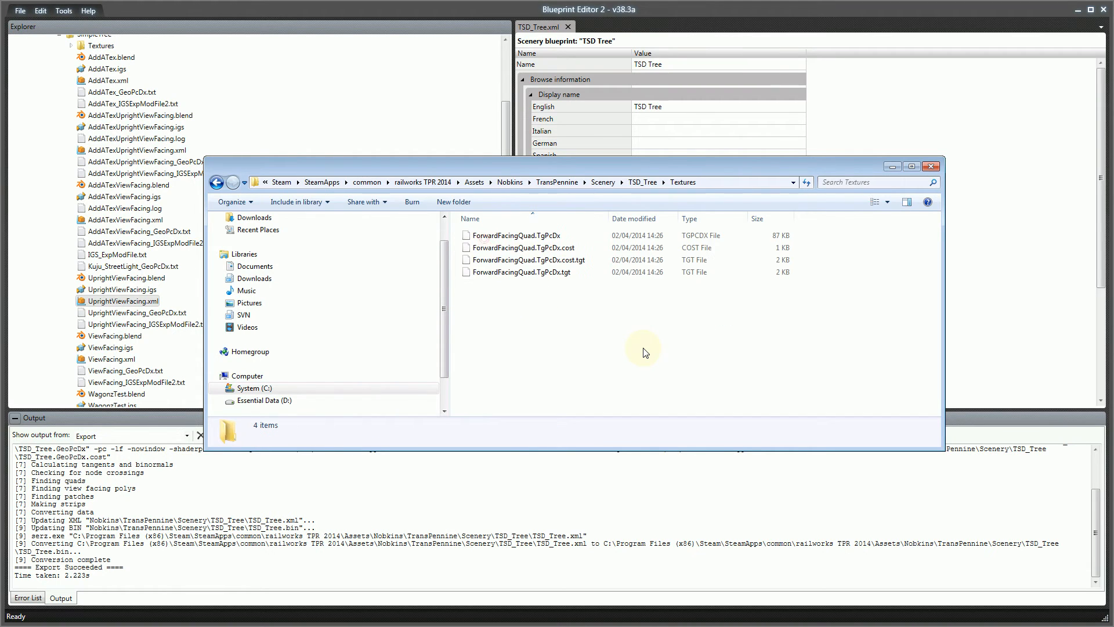
left_click(217, 182)
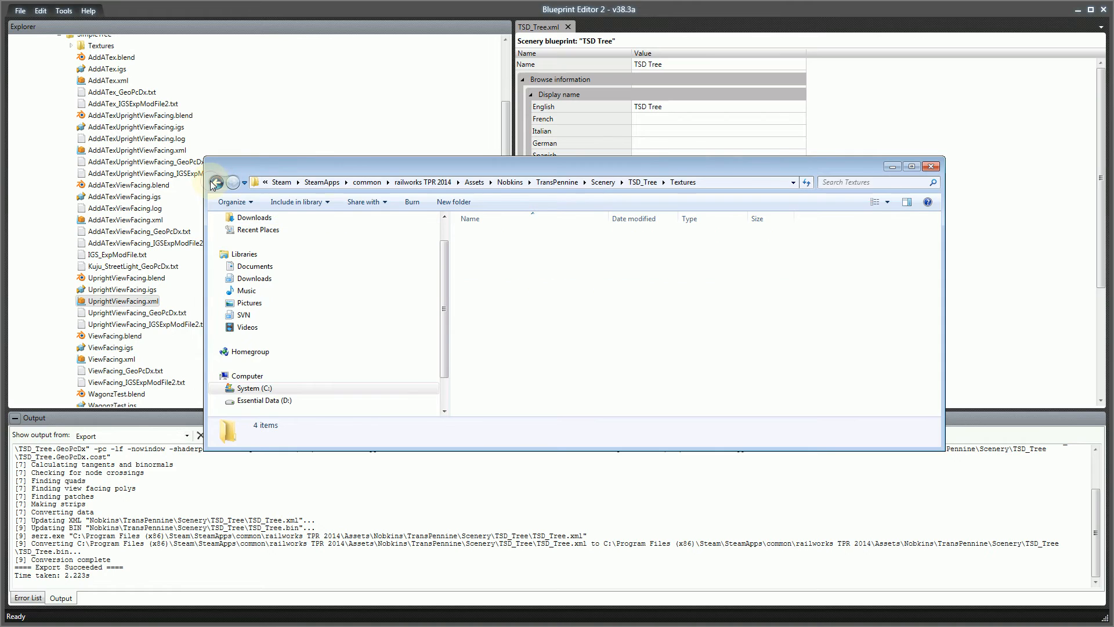
left_click(216, 182)
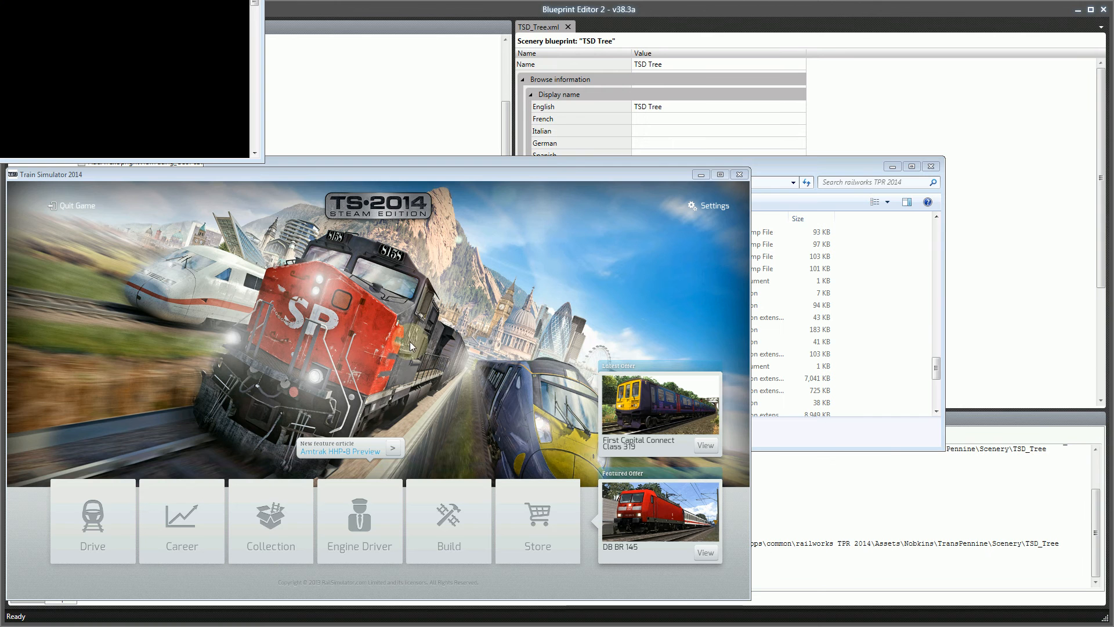
mouse_move(403, 340)
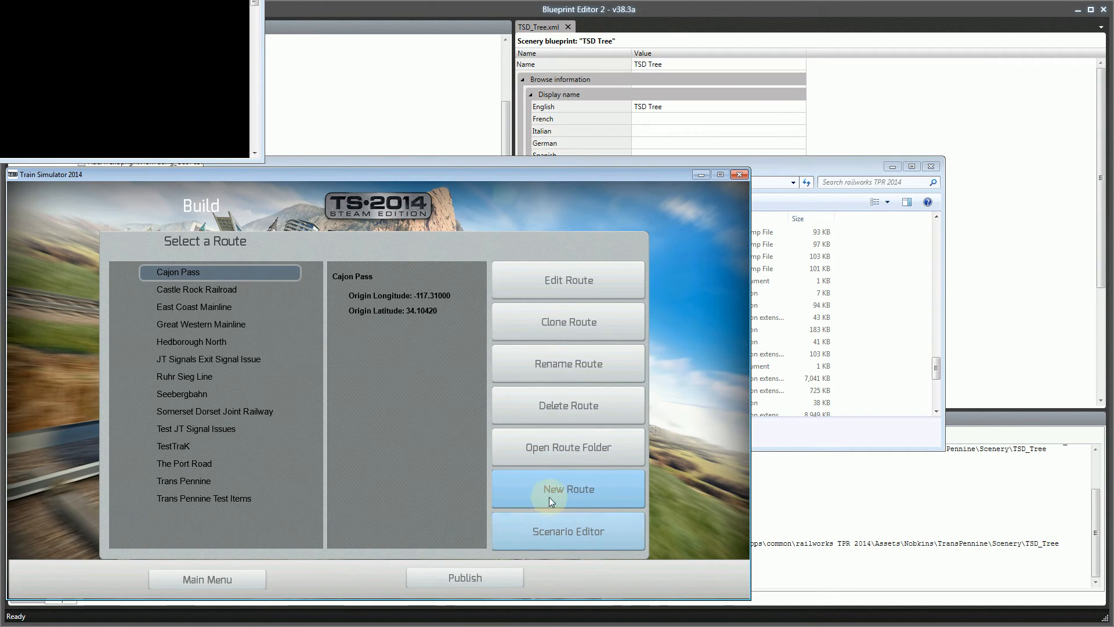
Create a new route named Test TSD Tree in the Build menu
left_click(568, 489)
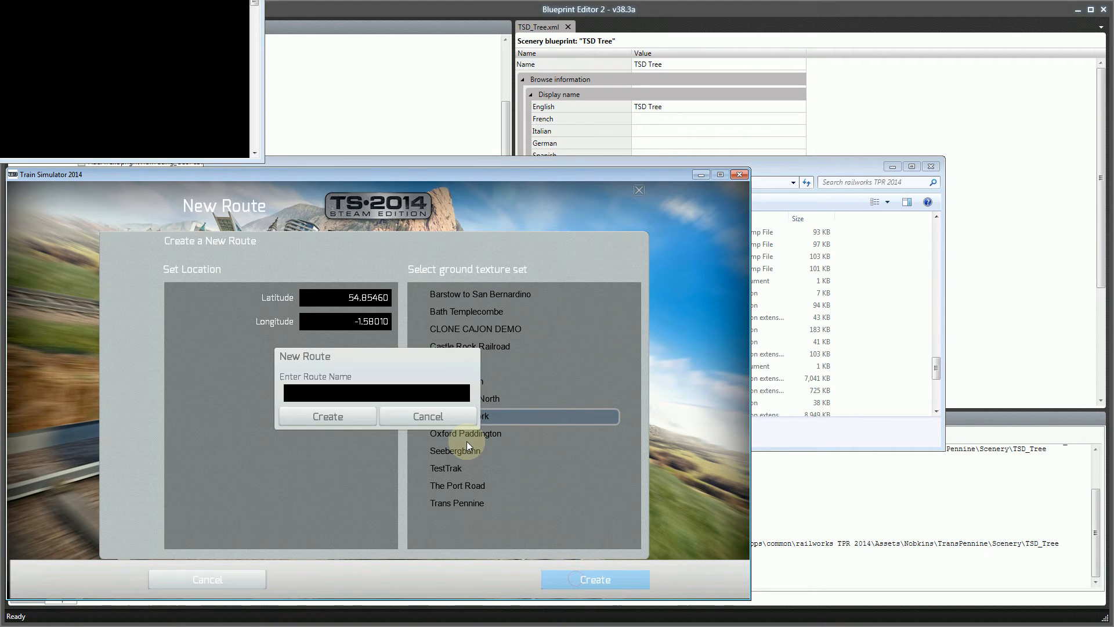
type("Test TSFD")
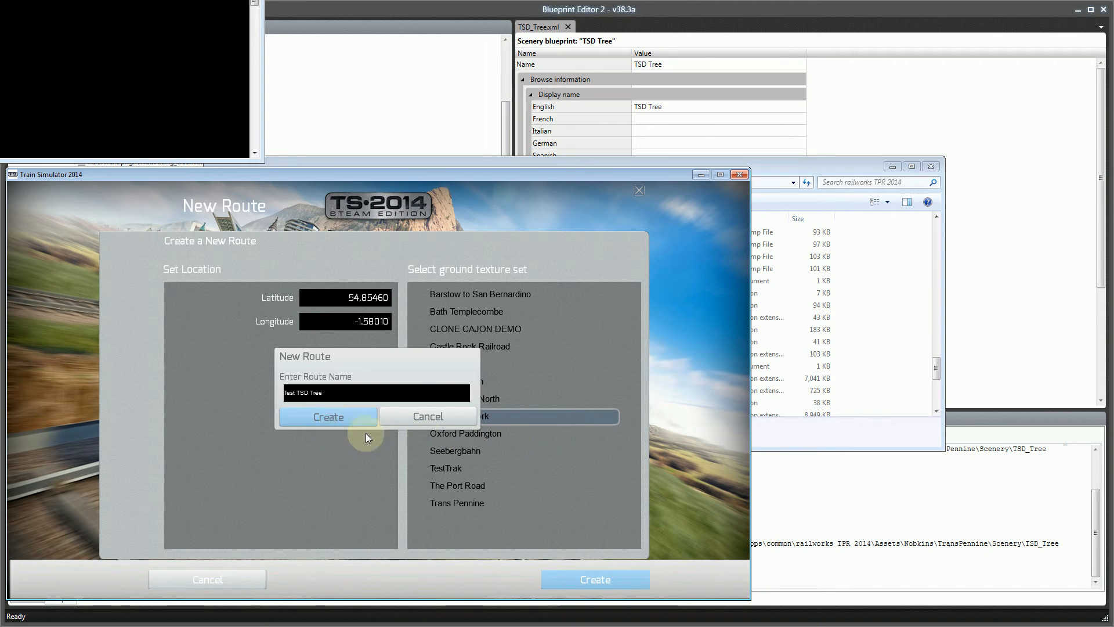
mouse_move(327, 417)
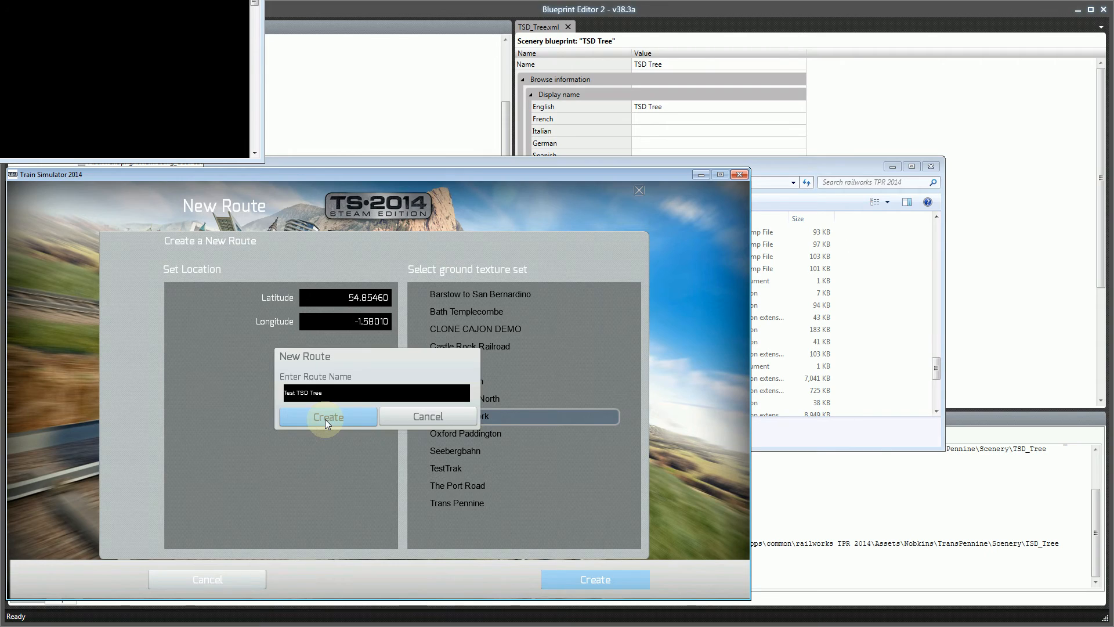
left_click(328, 417)
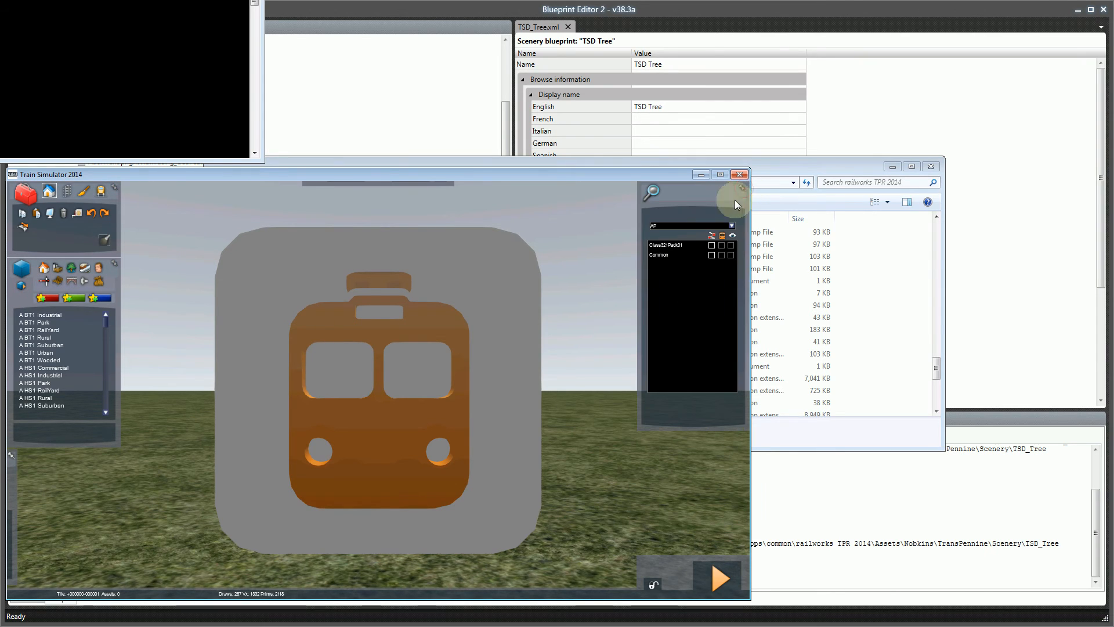
Filter assets to the Nobkins provider and select TSD Tree from the object list
left_click(731, 225)
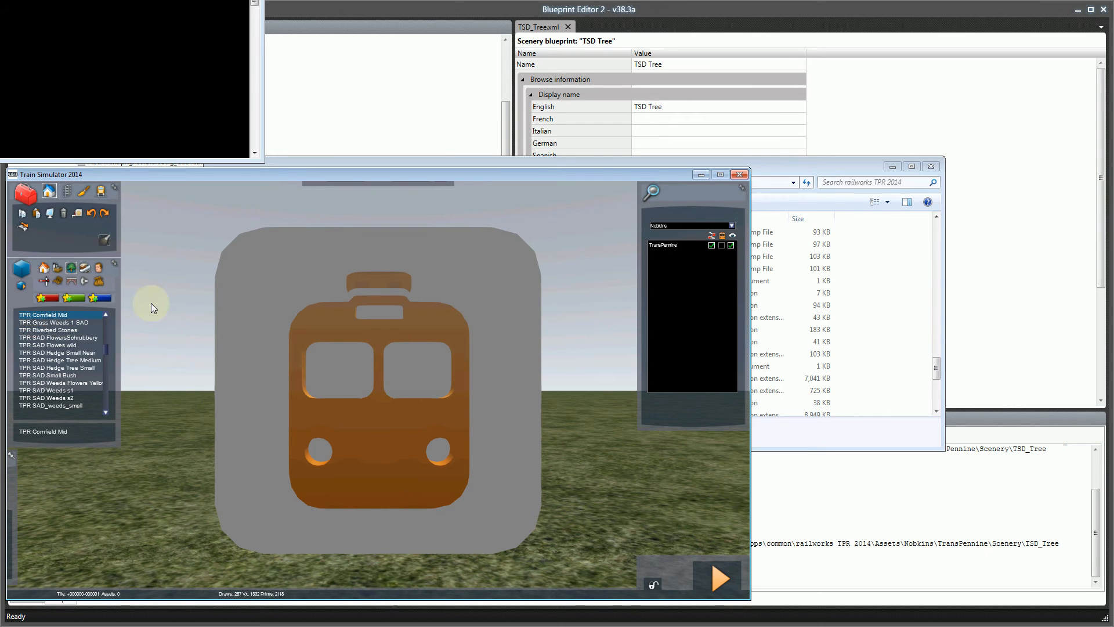
scroll("down", 3)
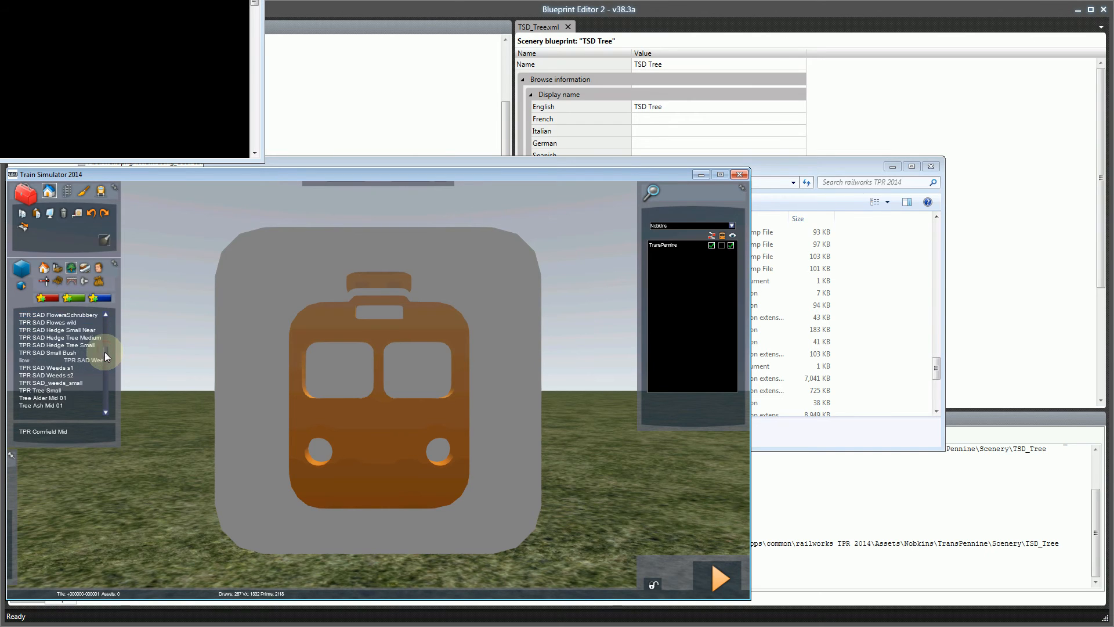
scroll("down", 3)
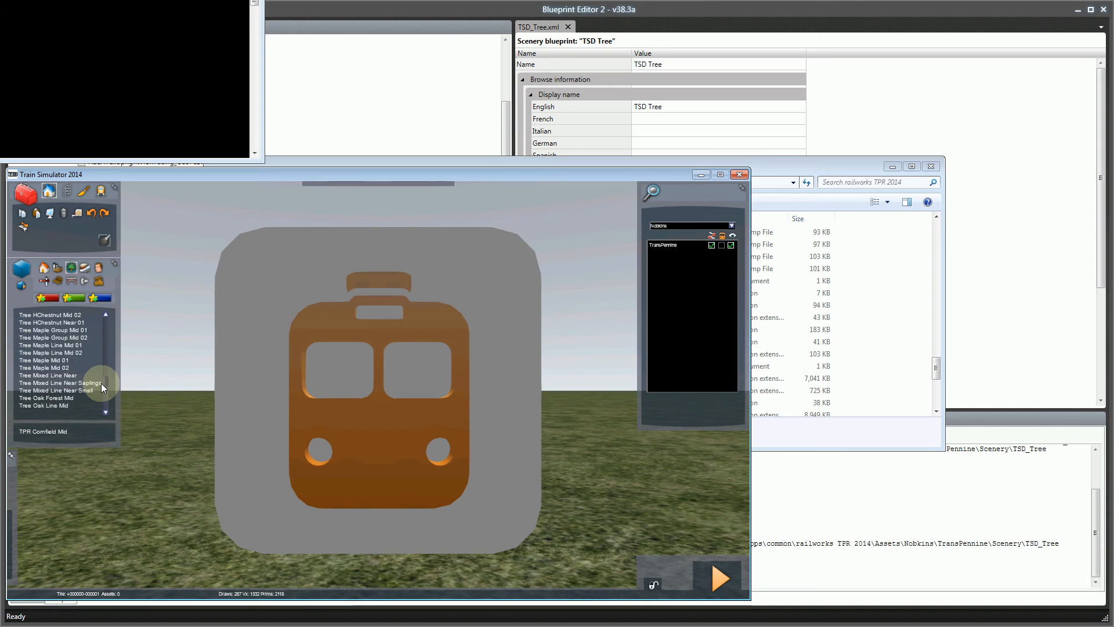
scroll("down", 3)
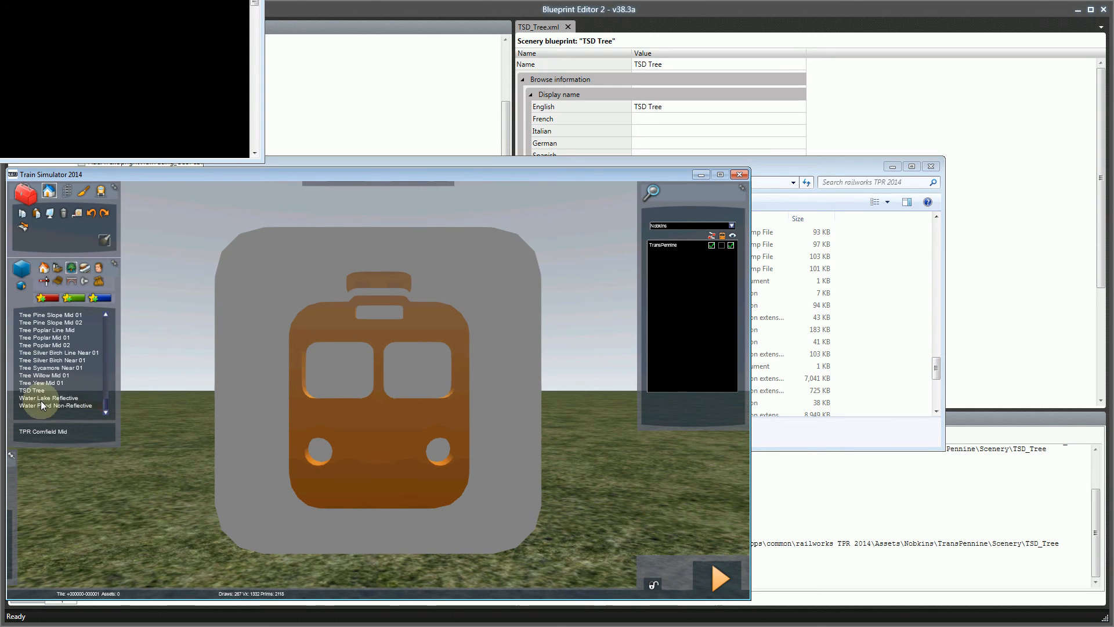
left_click(32, 389)
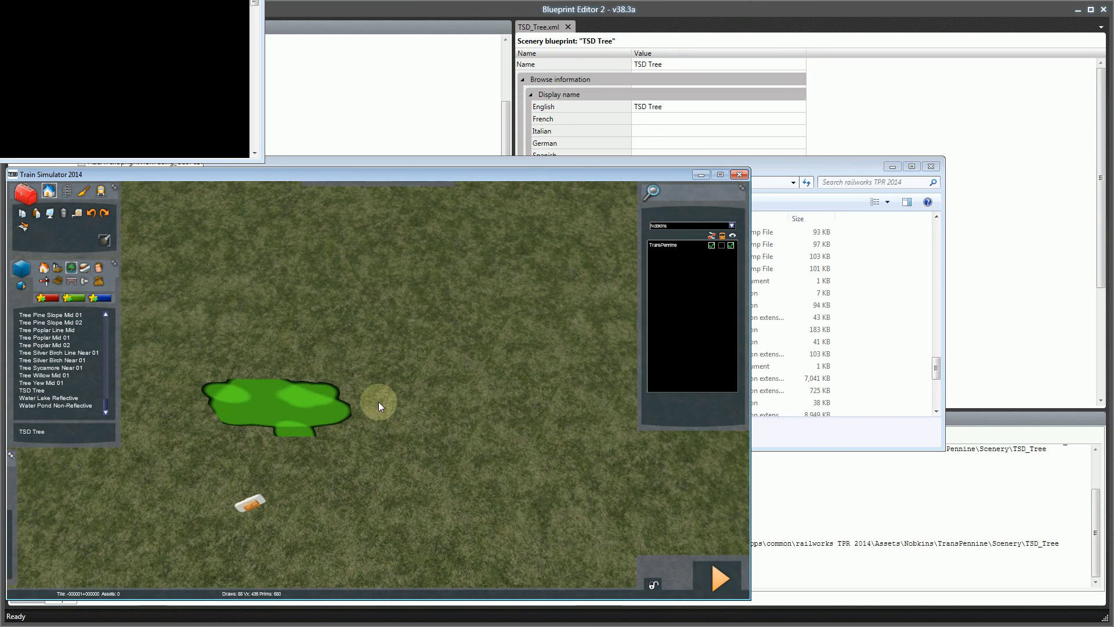
mouse_move(347, 449)
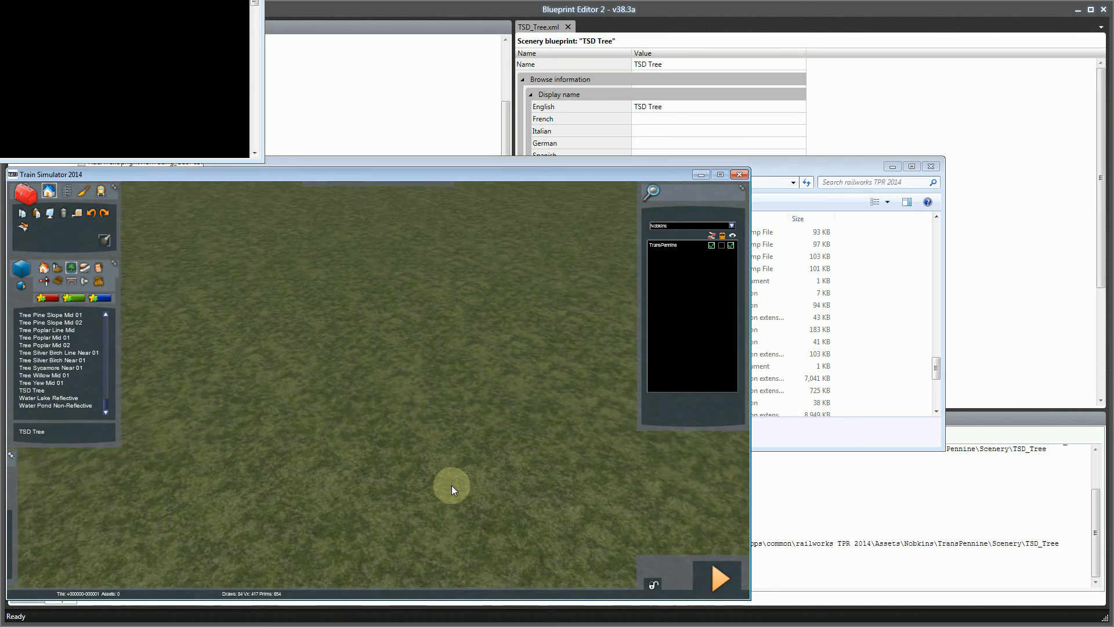
Place one TSD Tree on the grass terrain of the test route
left_click(453, 489)
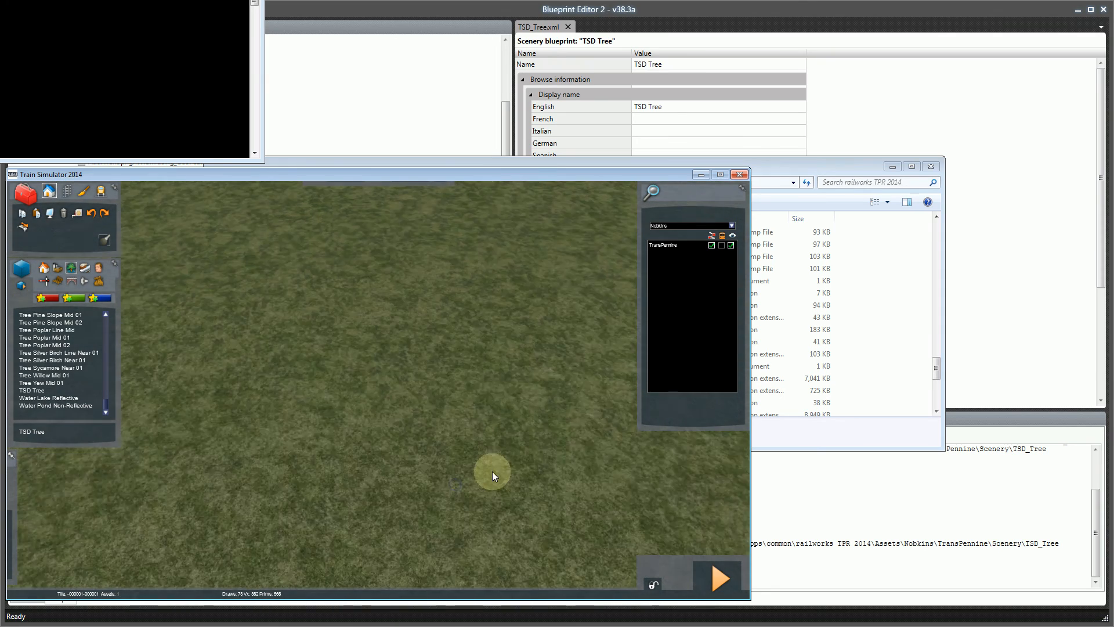